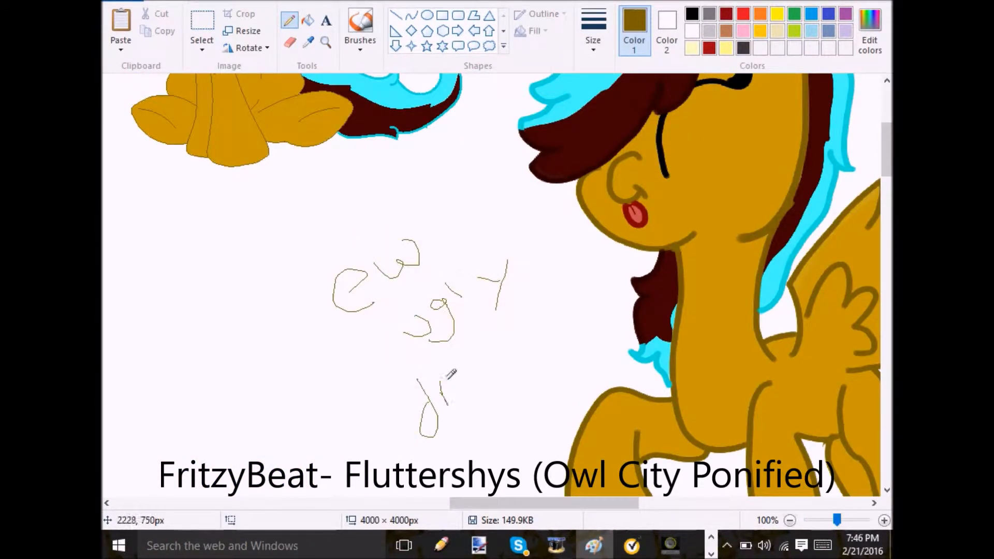
Step: Scroll the canvas beside the brown pegasus and switch to the Fill tool
{"action": "scroll", "scroll_direction": "down", "scroll_amount": 3}
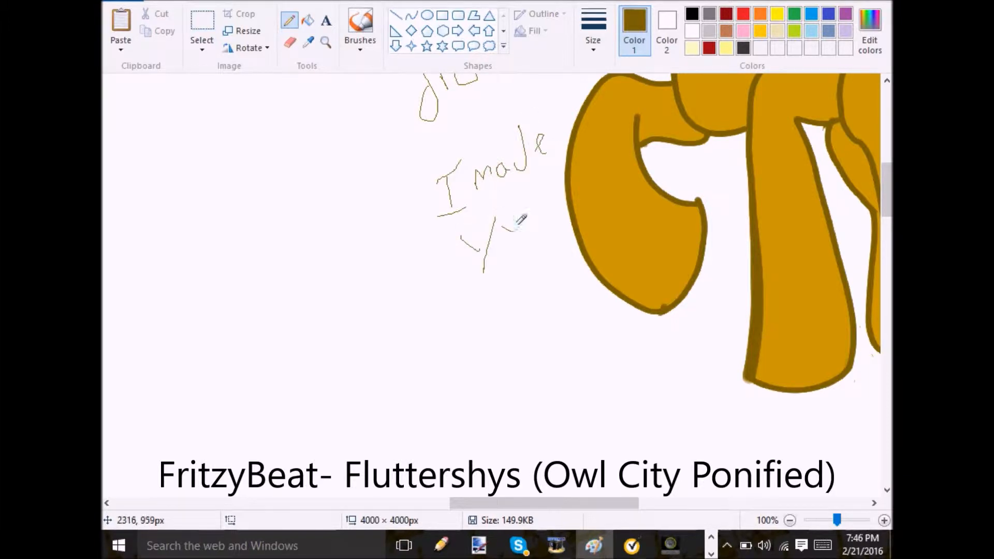
{"action": "left_click", "coordinate": [794, 520]}
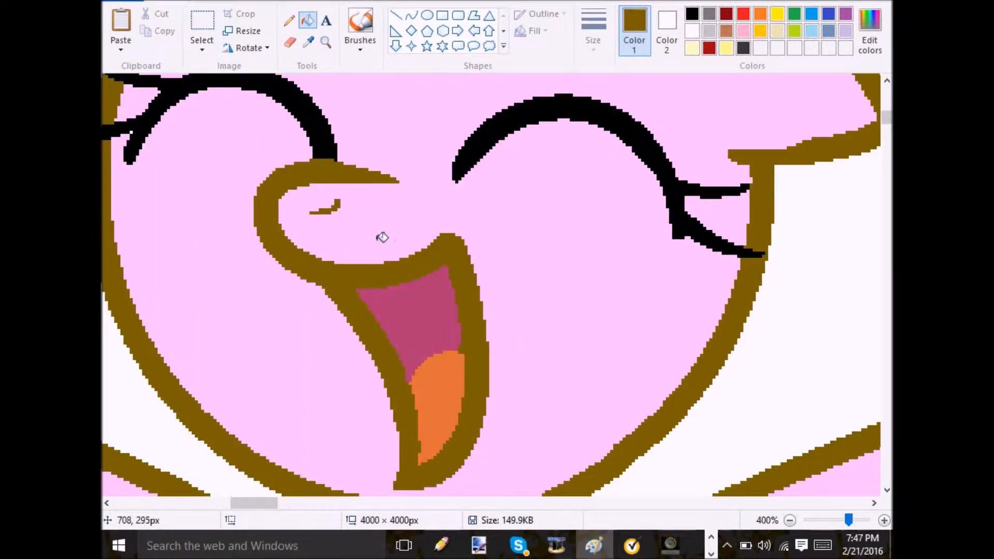
Step: Pick up the pink body colour and paint over the pink pony's horn
{"action": "left_click", "coordinate": [792, 520]}
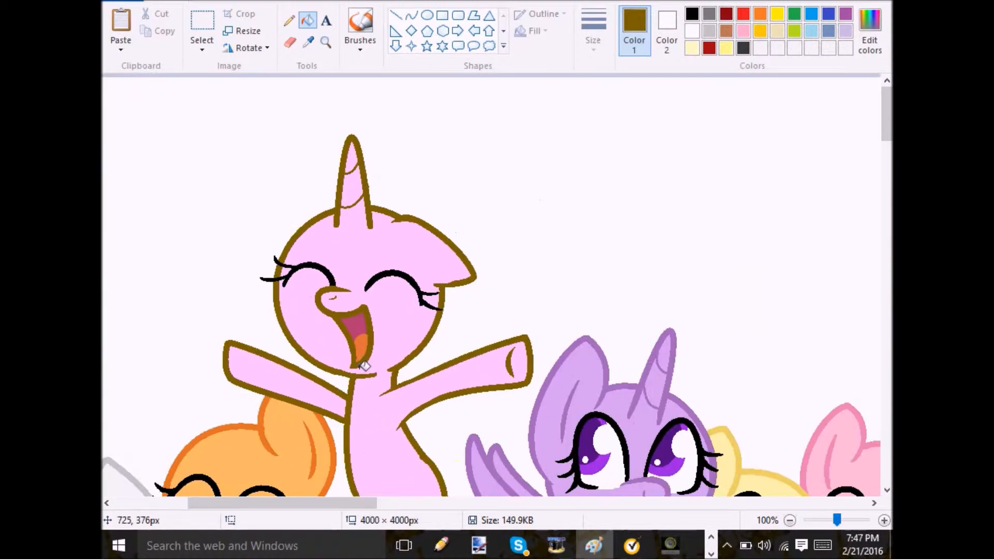
{"action": "left_click", "coordinate": [593, 20]}
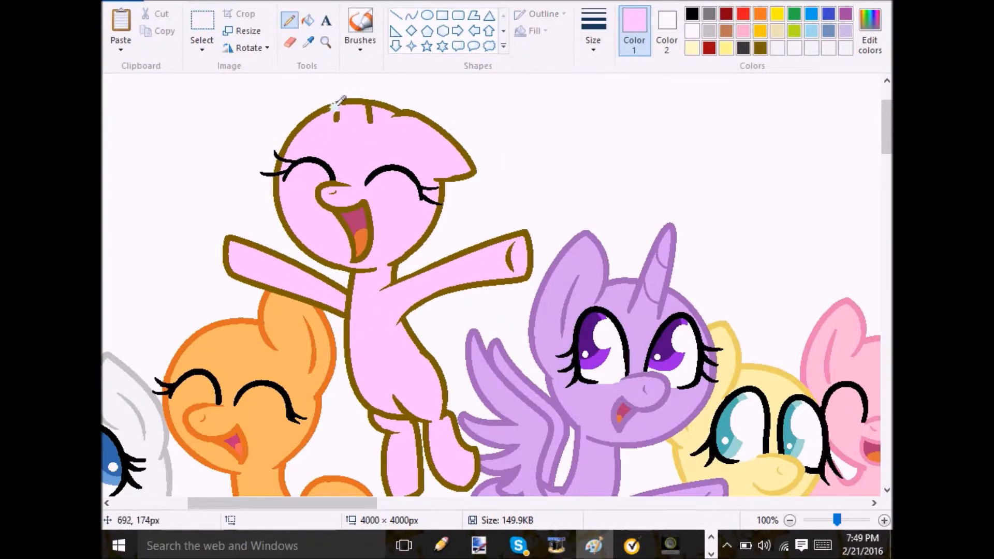
{"action": "left_click", "coordinate": [794, 520]}
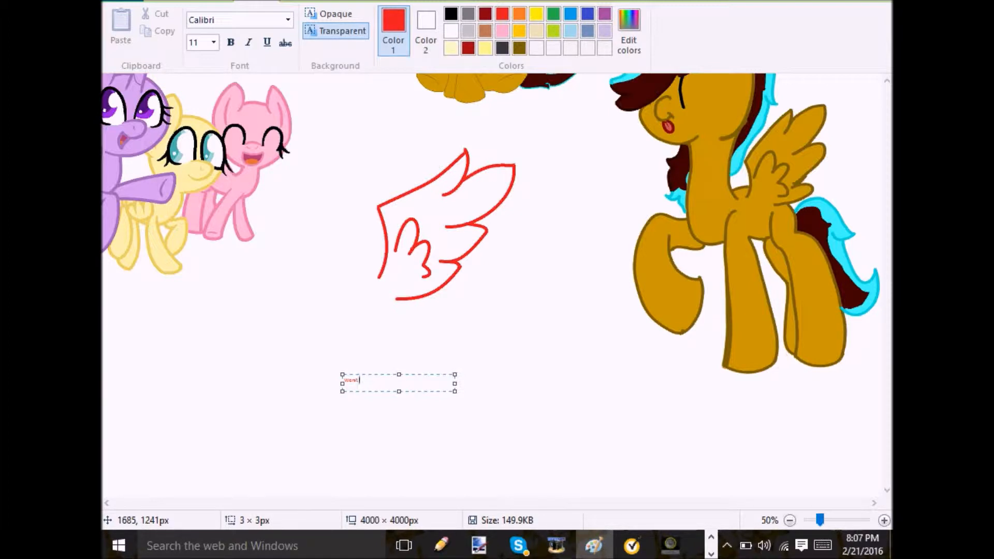
Step: Write 'Worst wing ever' and place the red wing sketch onto the pink pony
{"action": "type", "text": "Worst wing ever"}
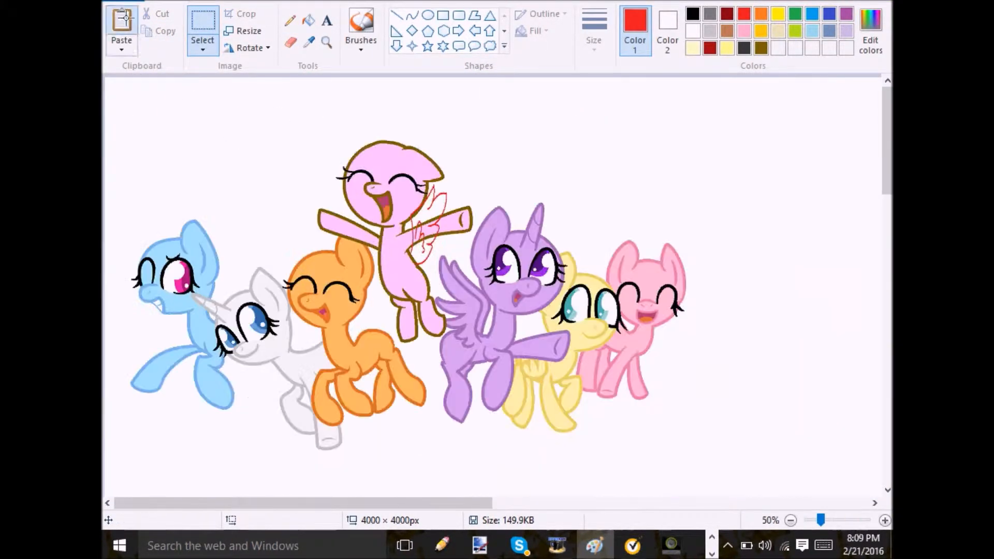
{"action": "left_click", "coordinate": [325, 40]}
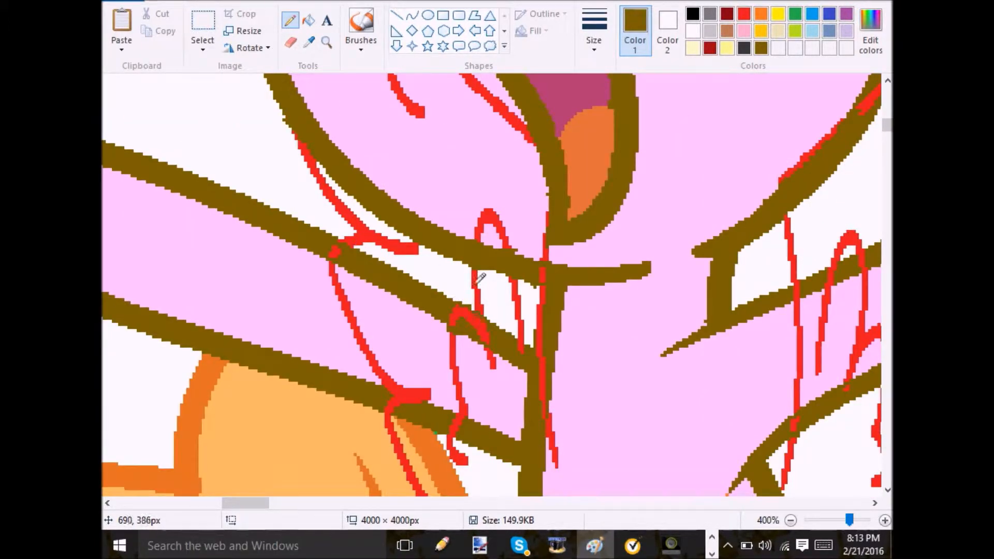
{"action": "scroll", "scroll_direction": "down", "scroll_amount": 3}
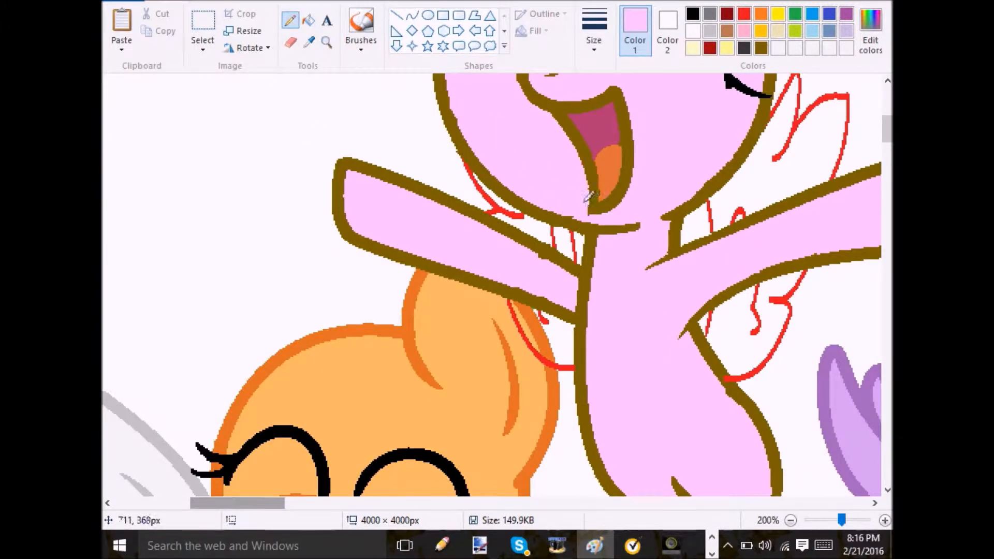
Step: Zoom out and paste in the Kawaii pony picture from the PONY ART folder
{"action": "left_click", "coordinate": [793, 520]}
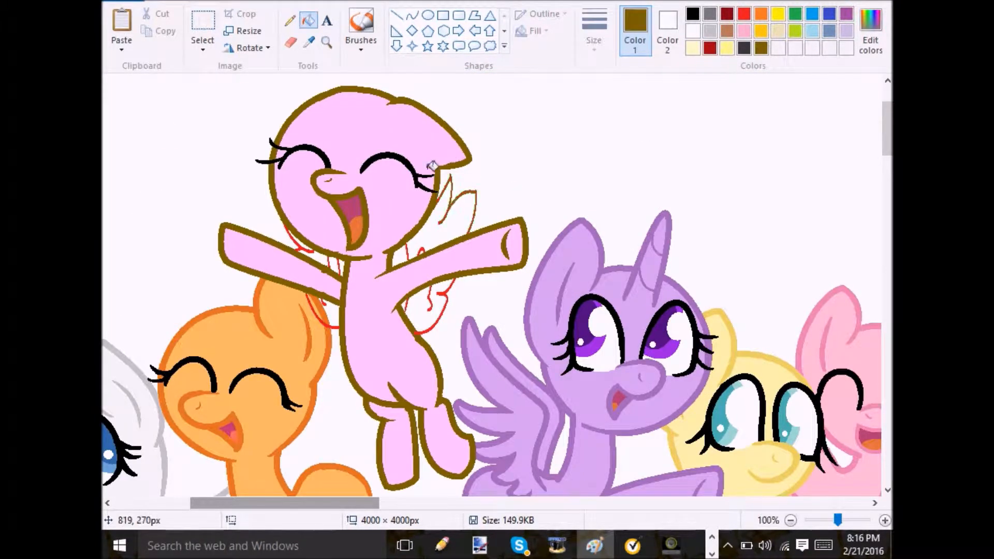
{"action": "left_click", "coordinate": [884, 520]}
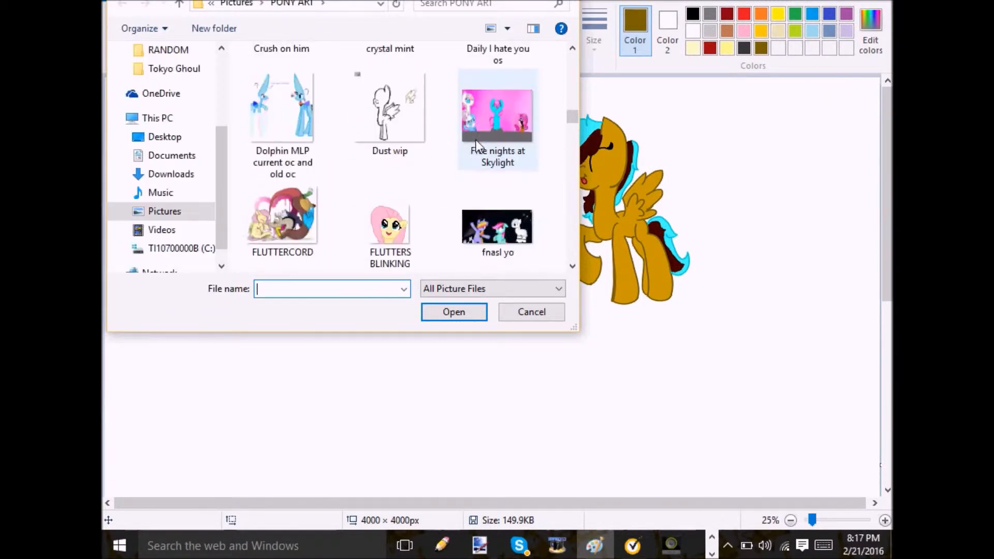
{"action": "left_click", "coordinate": [282, 161]}
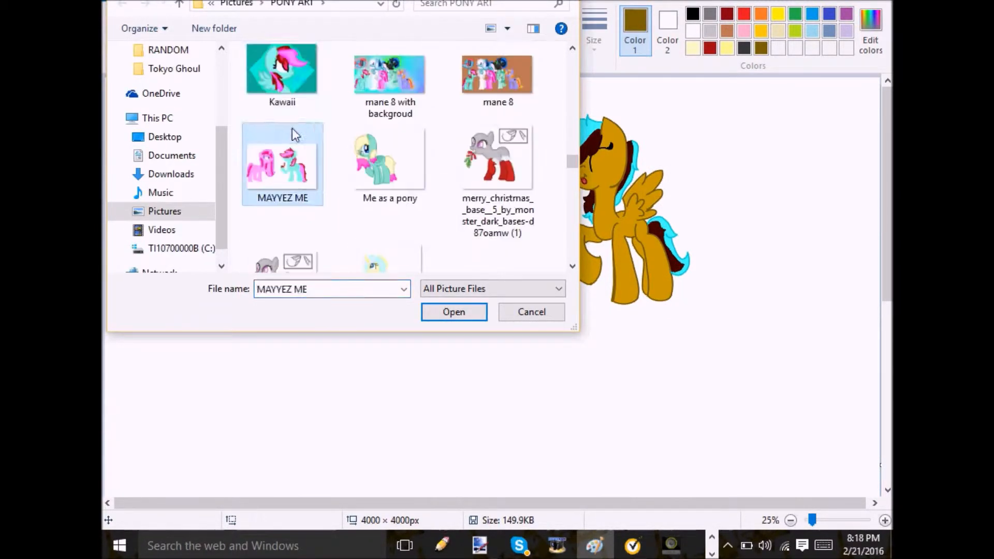
{"action": "left_click", "coordinate": [454, 312]}
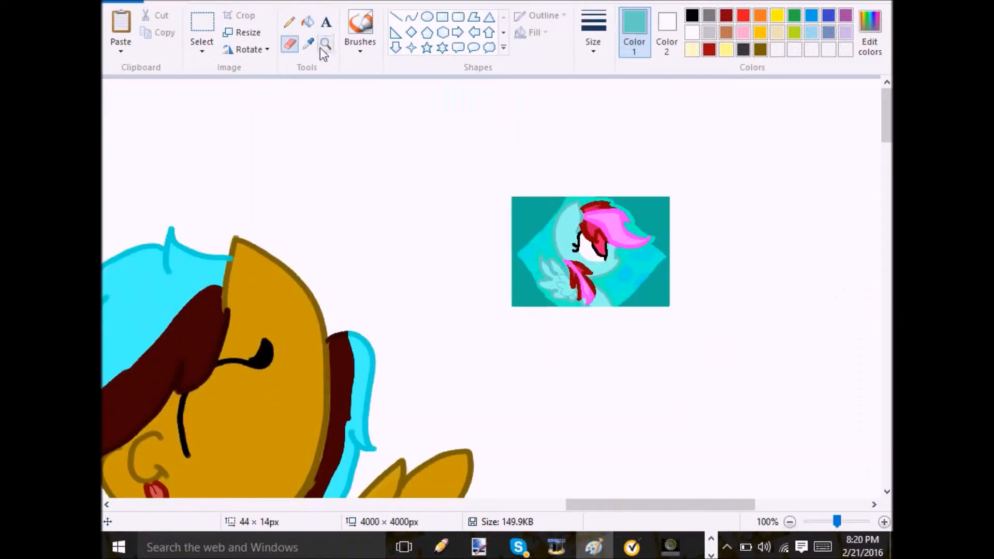
Step: Mix a custom pinkish-red colour, then paste in the mane 8 picture
{"action": "left_click", "coordinate": [870, 19]}
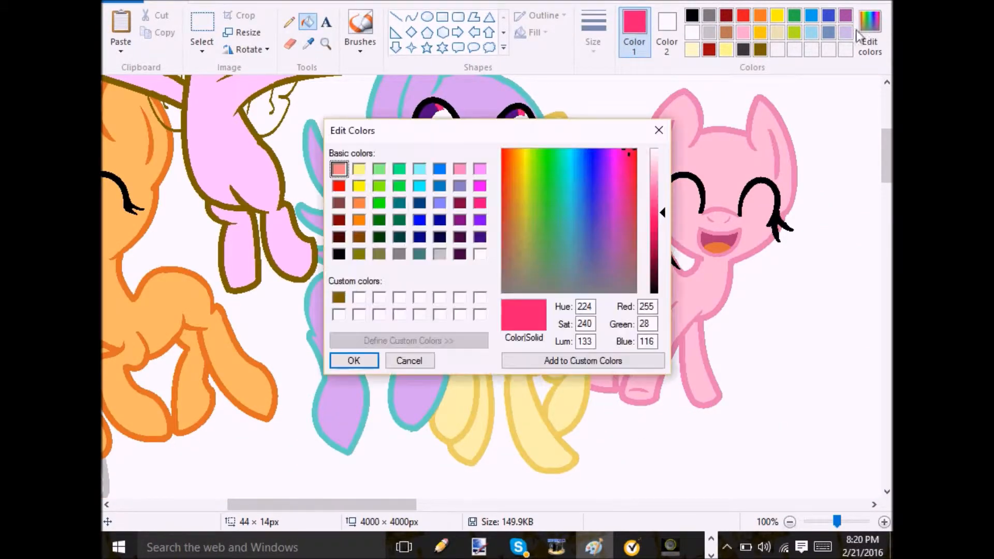
{"action": "left_click", "coordinate": [354, 361]}
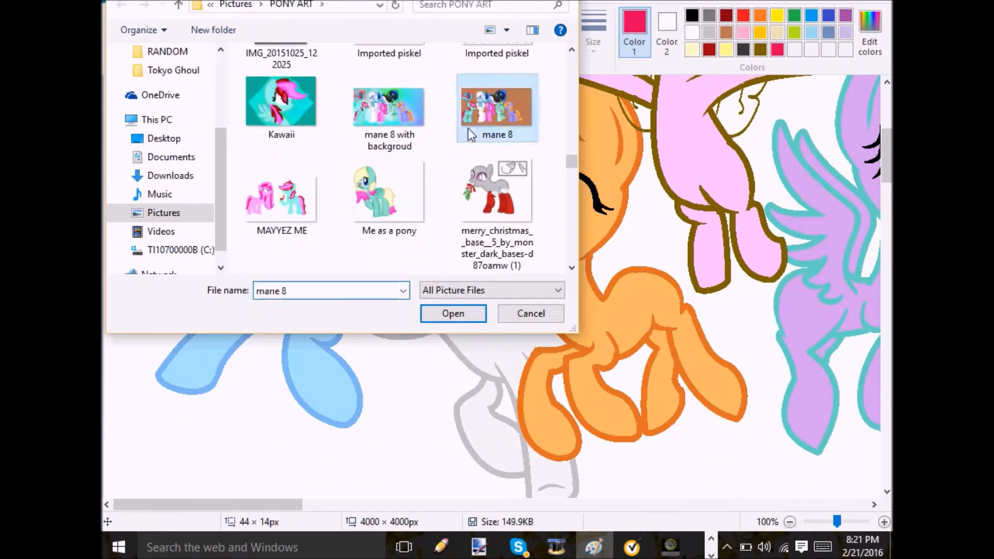
{"action": "left_click", "coordinate": [453, 313]}
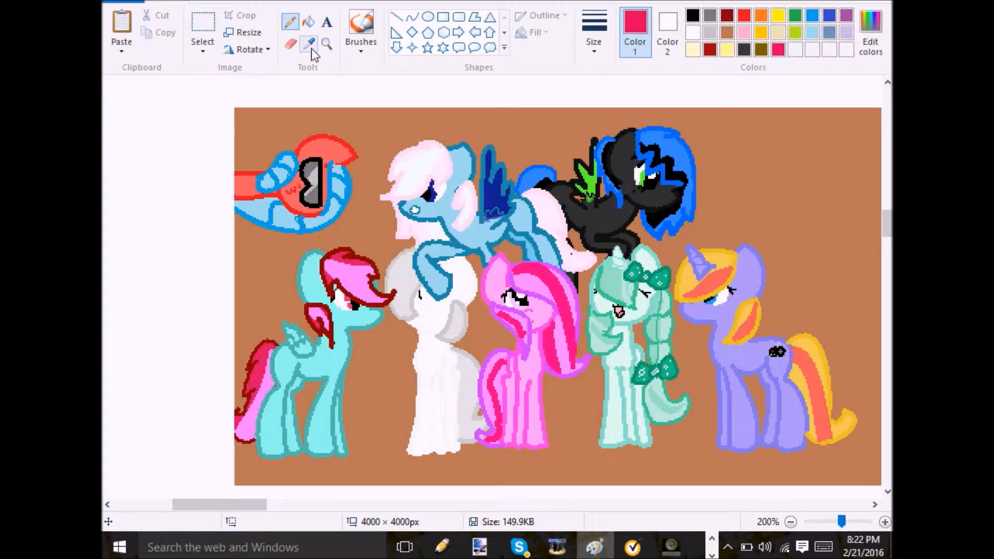
{"action": "left_click", "coordinate": [324, 42]}
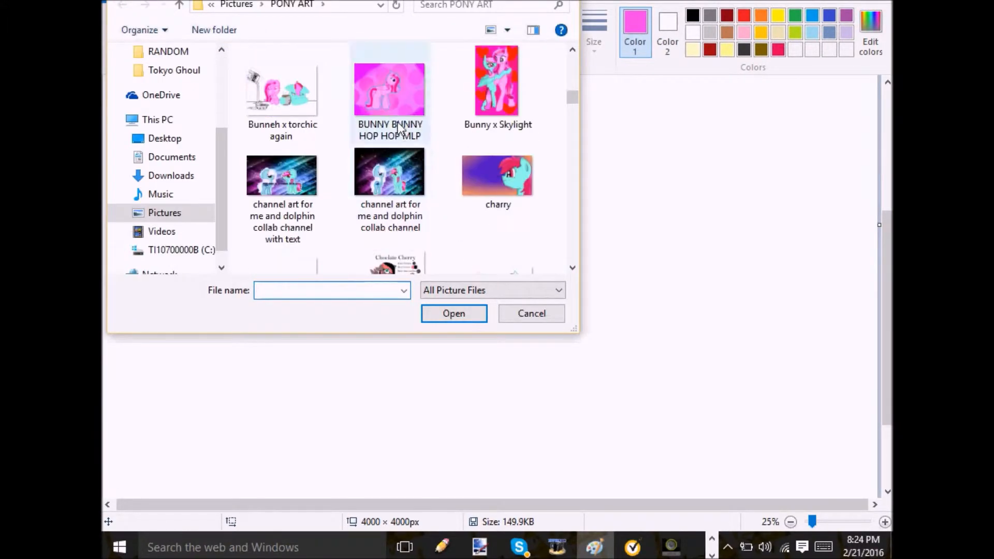
Step: Dismiss the file browser and fill the smiling pink pony's outline with grey
{"action": "left_click", "coordinate": [454, 313]}
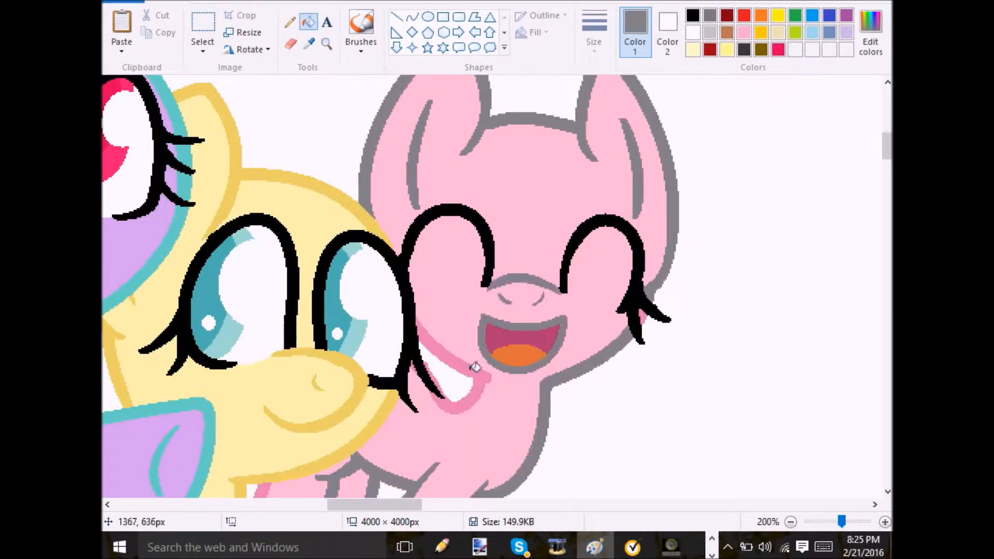
{"action": "left_click", "coordinate": [795, 522]}
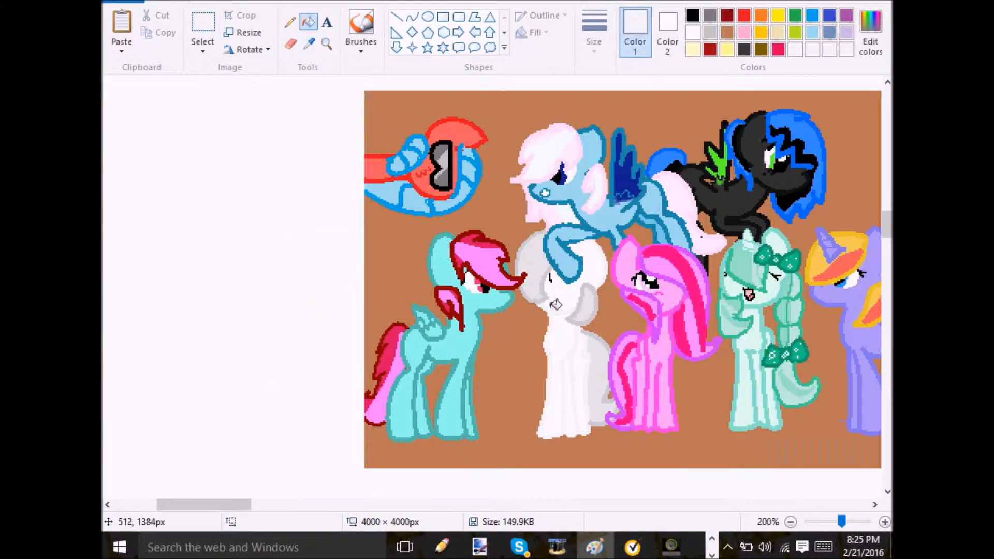
{"action": "left_click", "coordinate": [793, 522]}
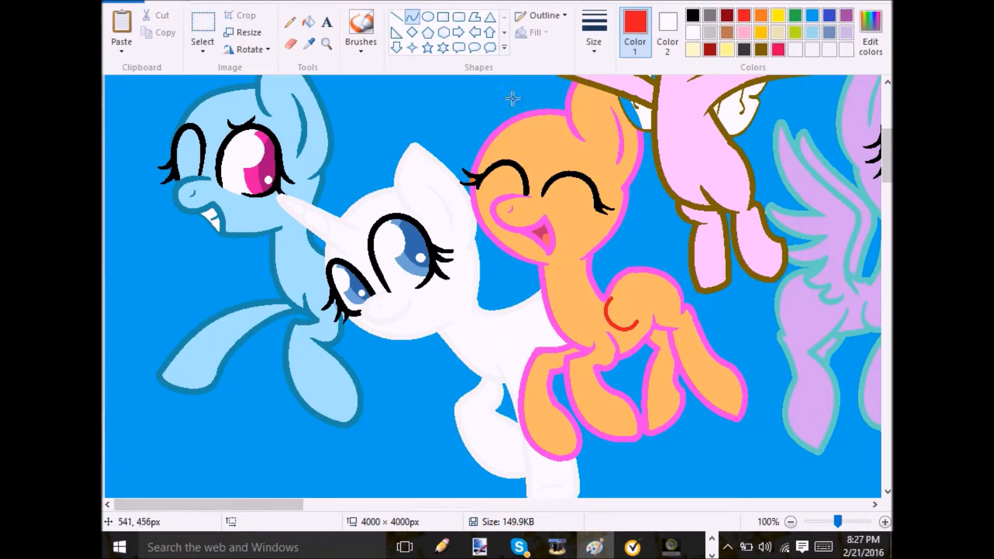
Step: Draw a red curve across the orange pony's flank and switch to the Fill tool
{"action": "left_click_drag", "start_coordinate": [596, 310], "coordinate": [666, 266]}
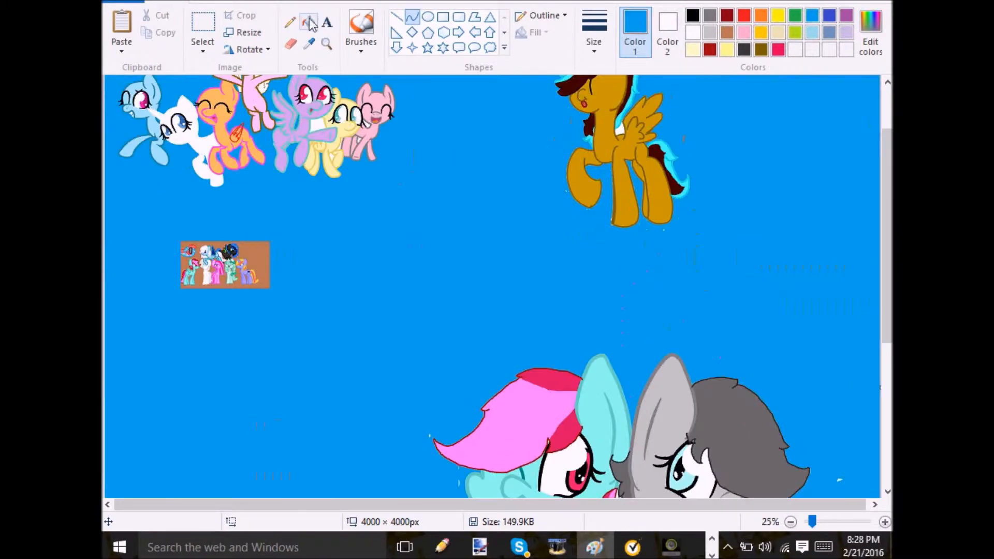
{"action": "left_click", "coordinate": [885, 522]}
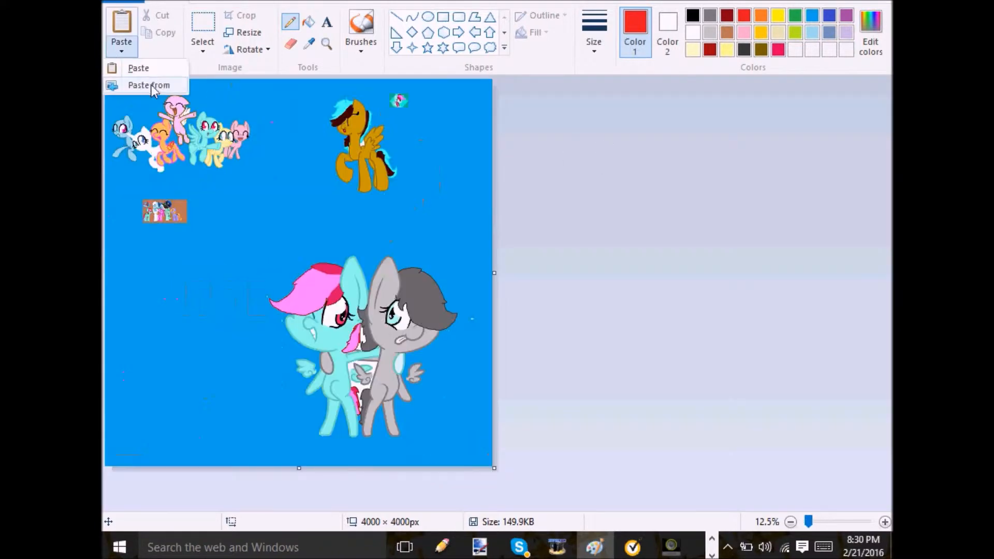
Step: Browse Paste from without importing, then save a dark red custom colour
{"action": "left_click", "coordinate": [150, 85]}
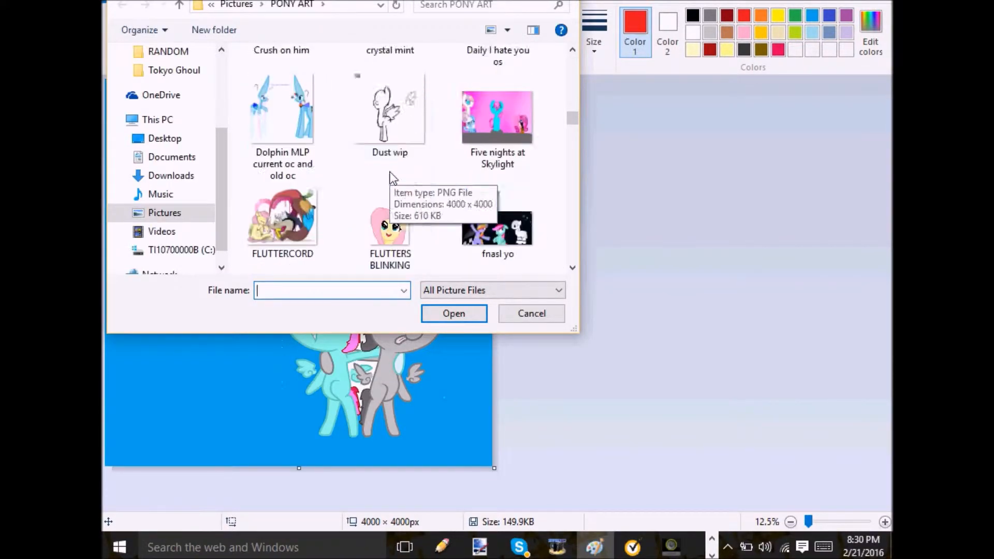
{"action": "scroll", "scroll_direction": "down", "scroll_amount": 3}
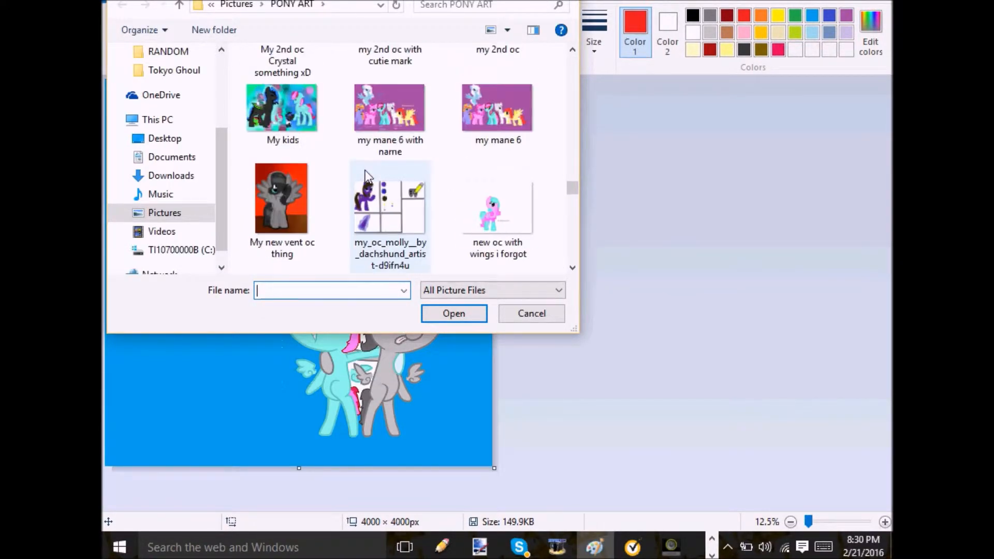
{"action": "scroll", "scroll_direction": "down", "scroll_amount": 3}
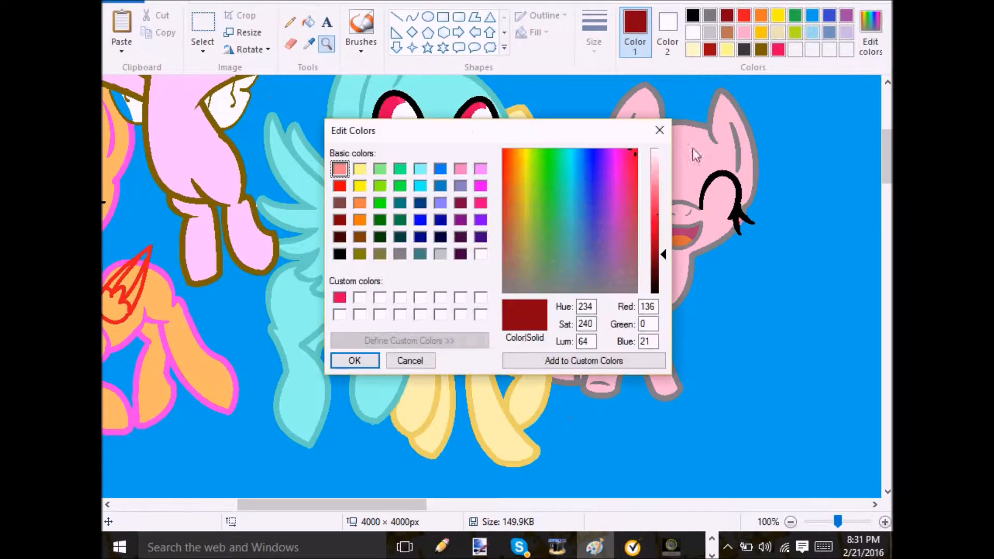
{"action": "left_click", "coordinate": [354, 360]}
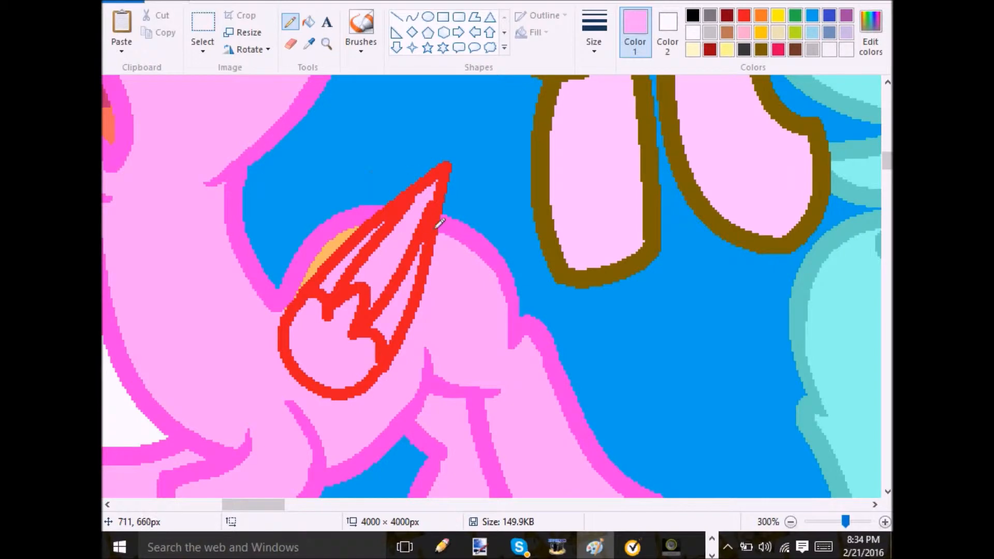
Step: Draw the red horn outline on the pink pony and scroll the canvas
{"action": "left_click", "coordinate": [885, 521]}
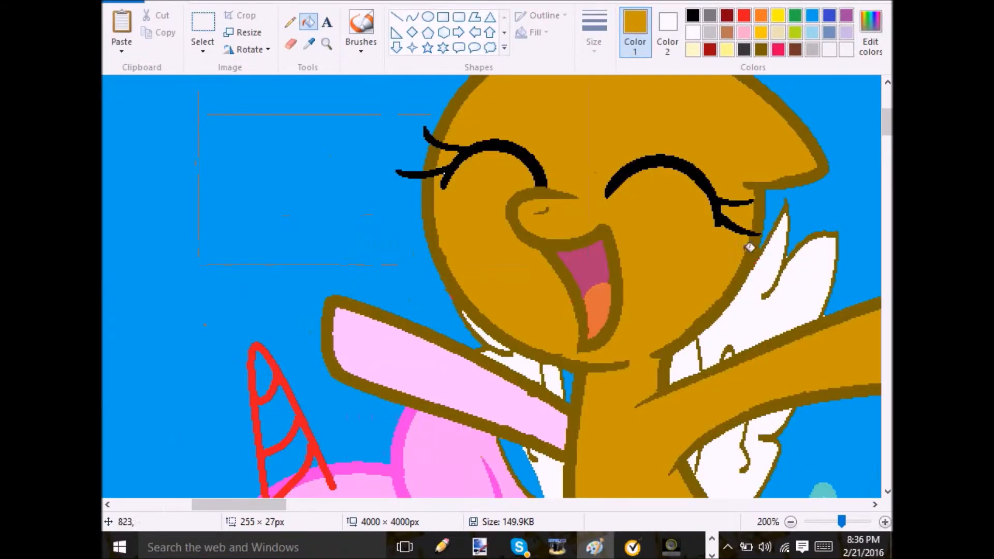
{"action": "scroll", "scroll_direction": "down", "scroll_amount": 3}
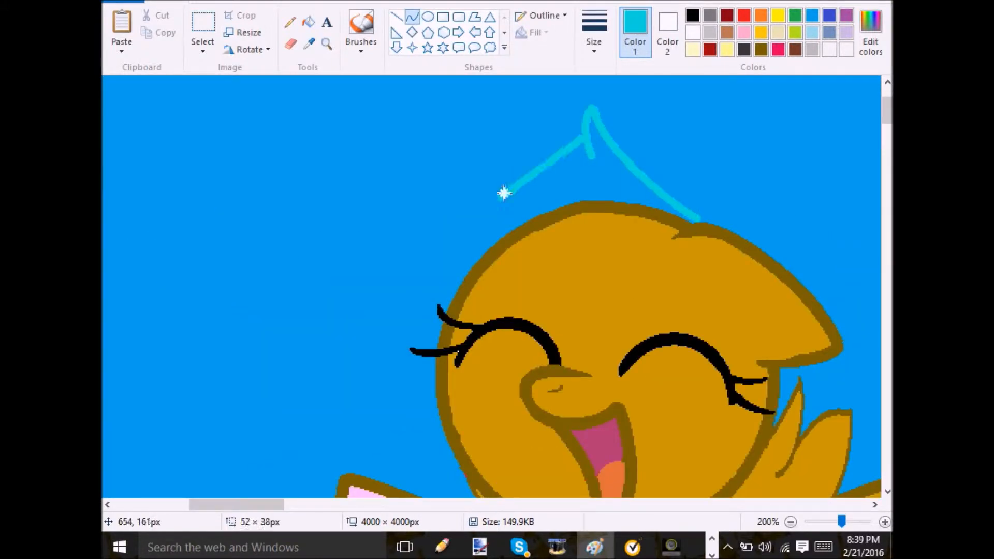
Step: Sketch a cyan mane above the brown pony's head, then continue outlining manes
{"action": "left_click_drag", "start_coordinate": [503, 194], "coordinate": [362, 373]}
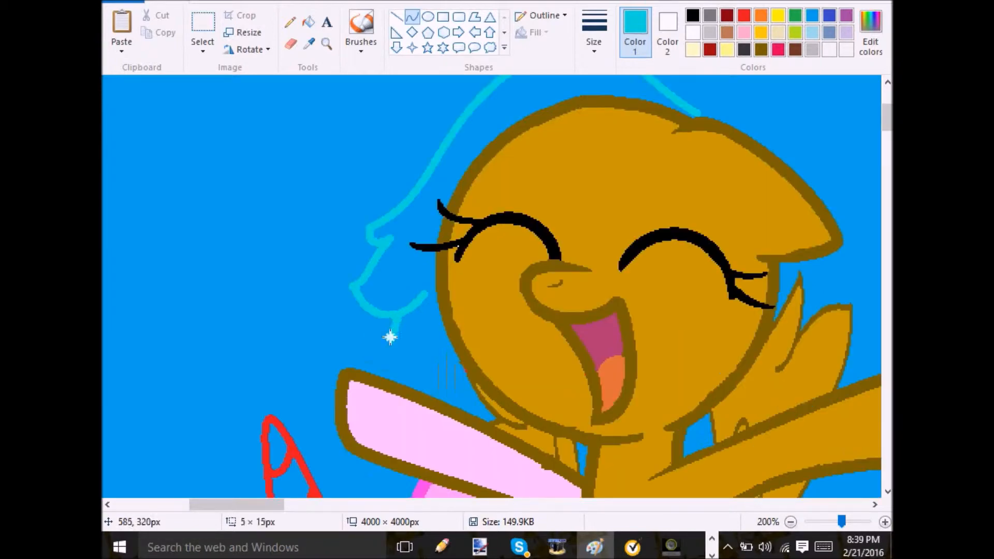
{"action": "left_click", "coordinate": [796, 521]}
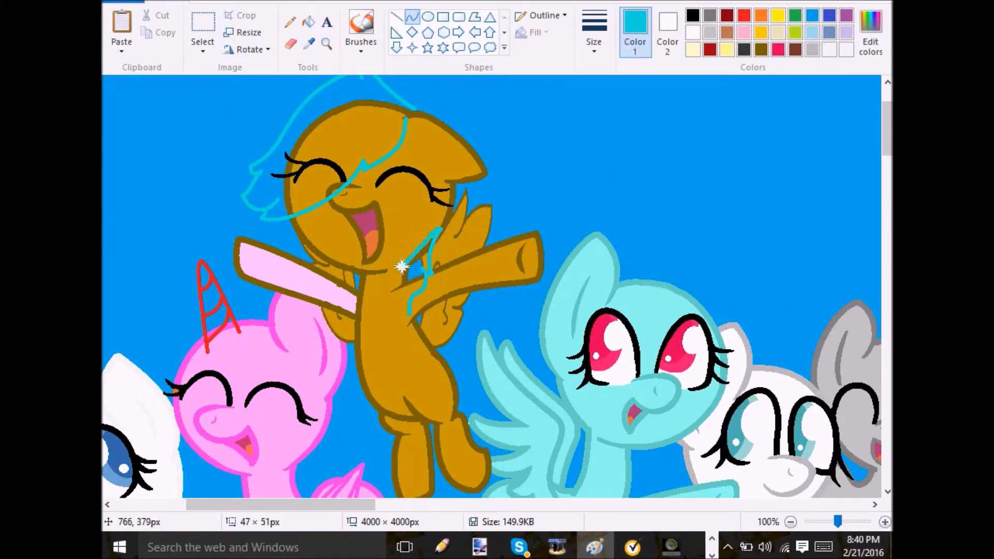
{"action": "scroll", "scroll_direction": "down", "scroll_amount": 3}
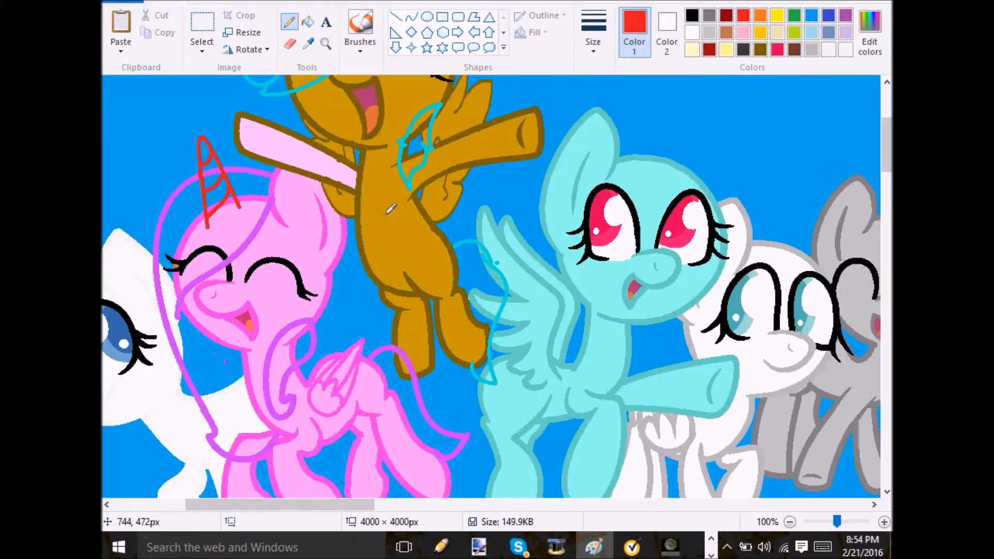
{"action": "left_click", "coordinate": [792, 521]}
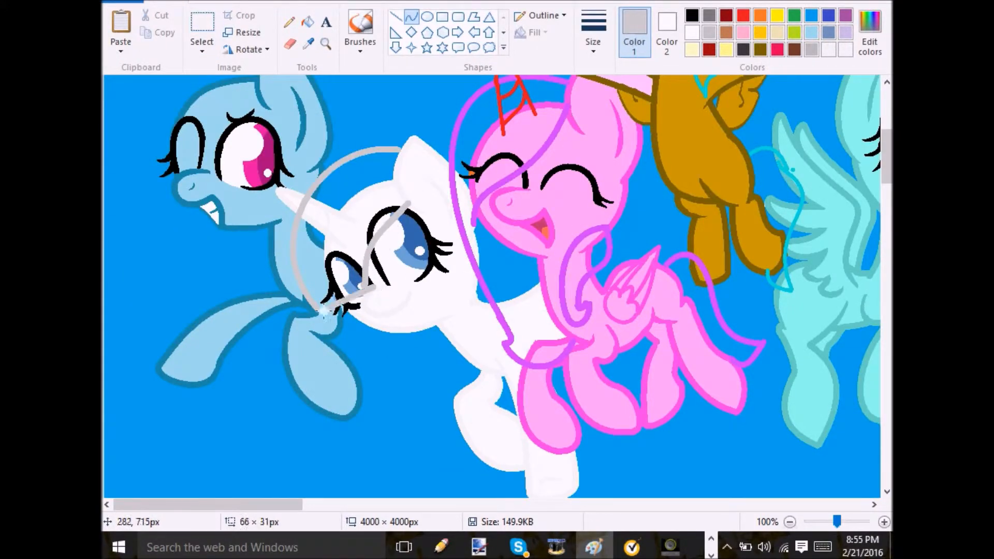
{"action": "scroll", "scroll_direction": "down", "scroll_amount": 3}
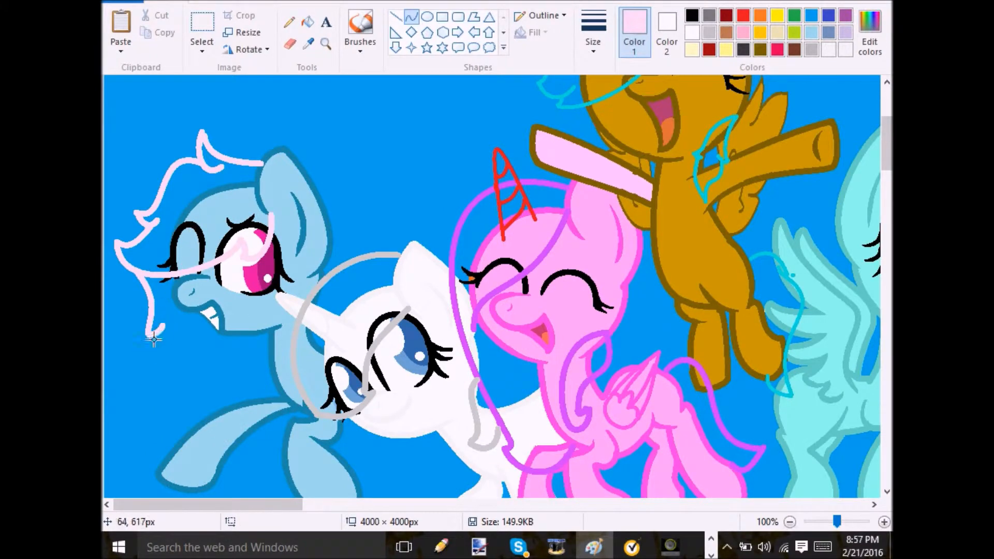
{"action": "scroll", "scroll_direction": "down", "scroll_amount": 3}
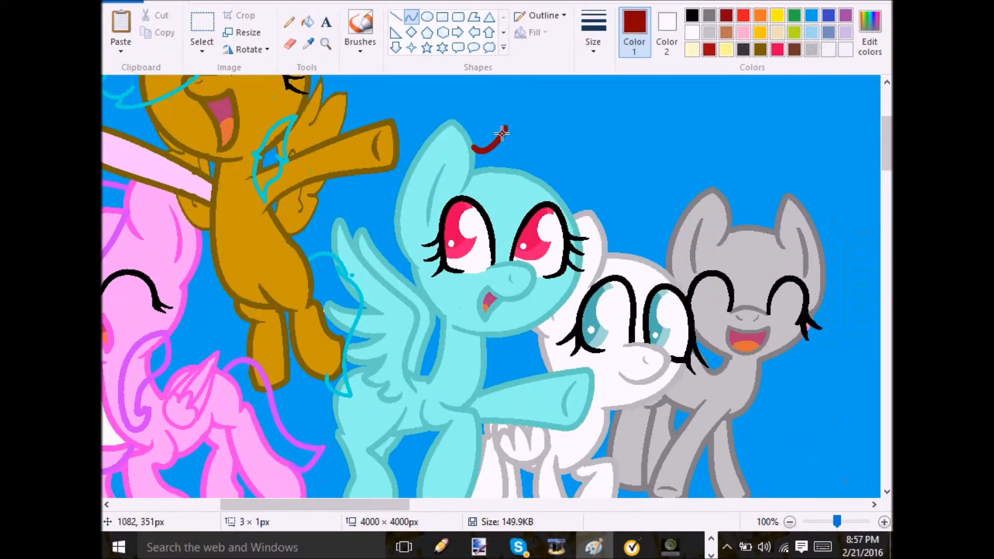
Step: Outline the teal pegasus's mane and tail in dark red, then switch to Chrome
{"action": "left_click_drag", "start_coordinate": [498, 133], "coordinate": [609, 238]}
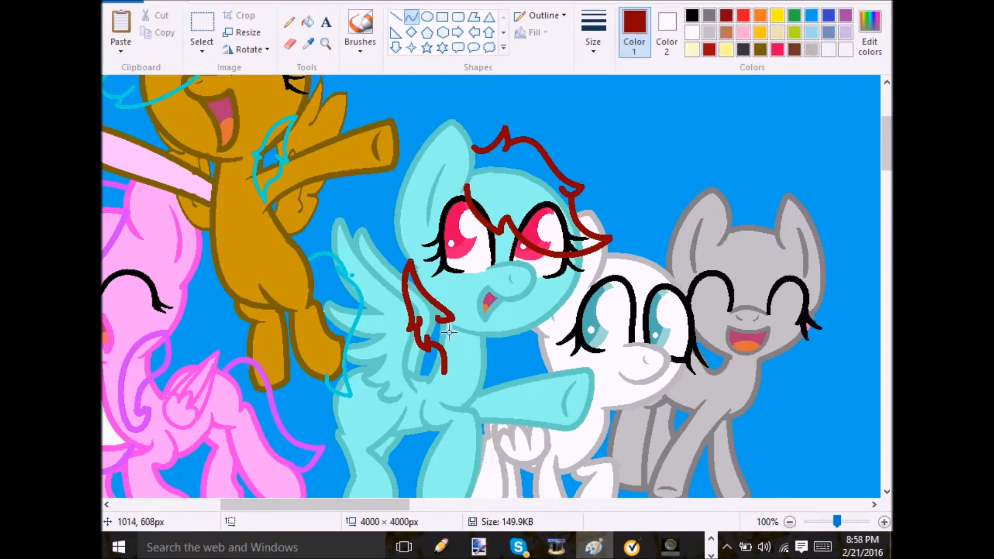
{"action": "scroll", "scroll_direction": "down", "scroll_amount": 3}
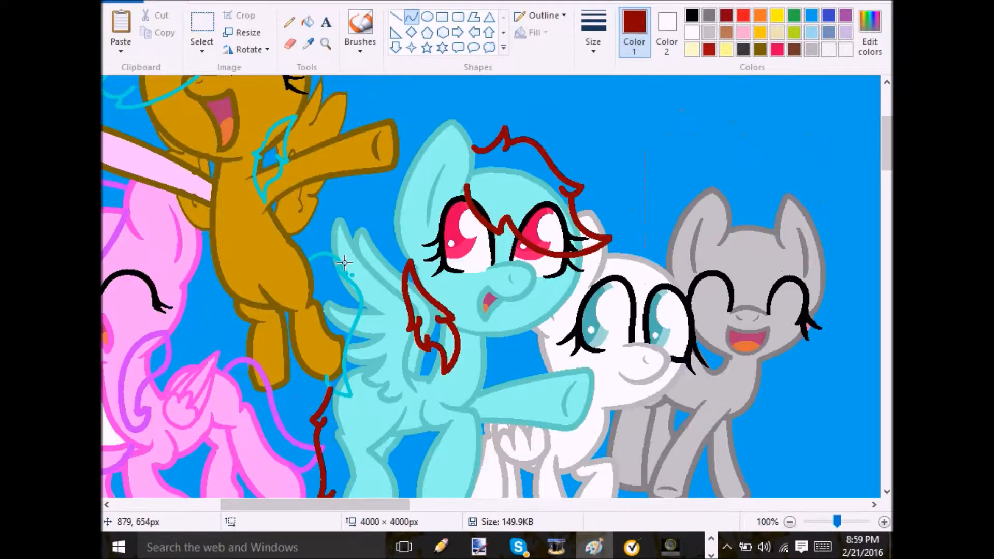
{"action": "left_click", "coordinate": [789, 522]}
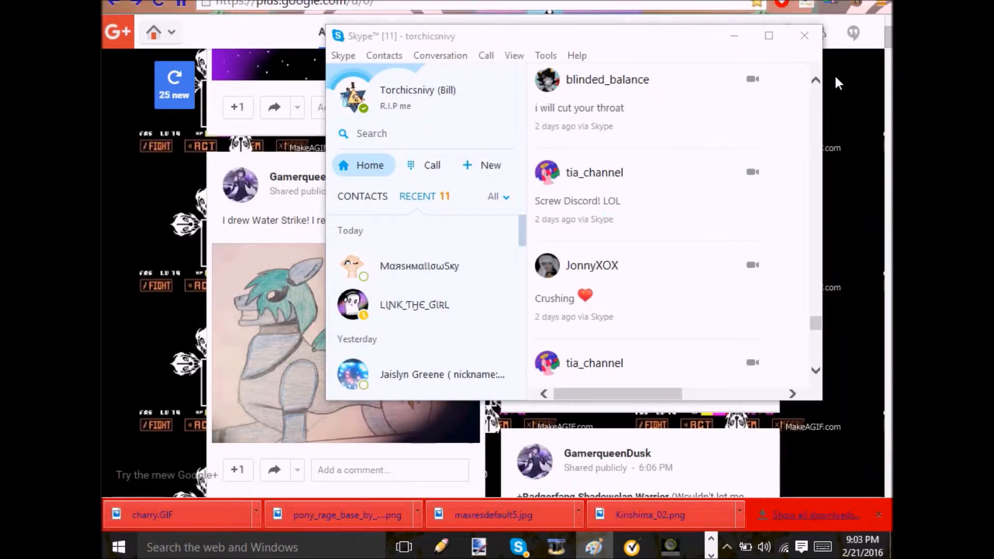
Step: Close the Skype chat over the Google+ feed and return to Paint
{"action": "left_click", "coordinate": [805, 35]}
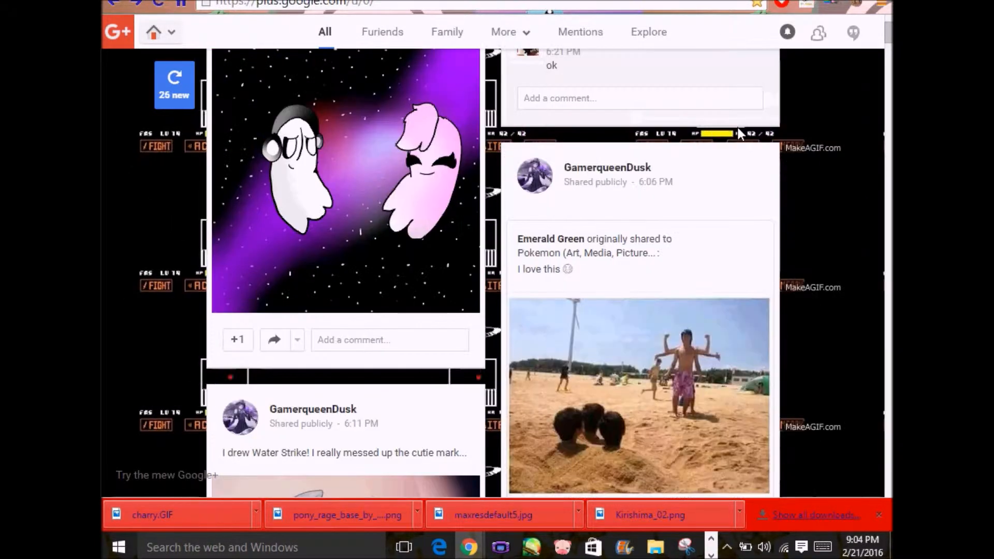
{"action": "left_click", "coordinate": [787, 31]}
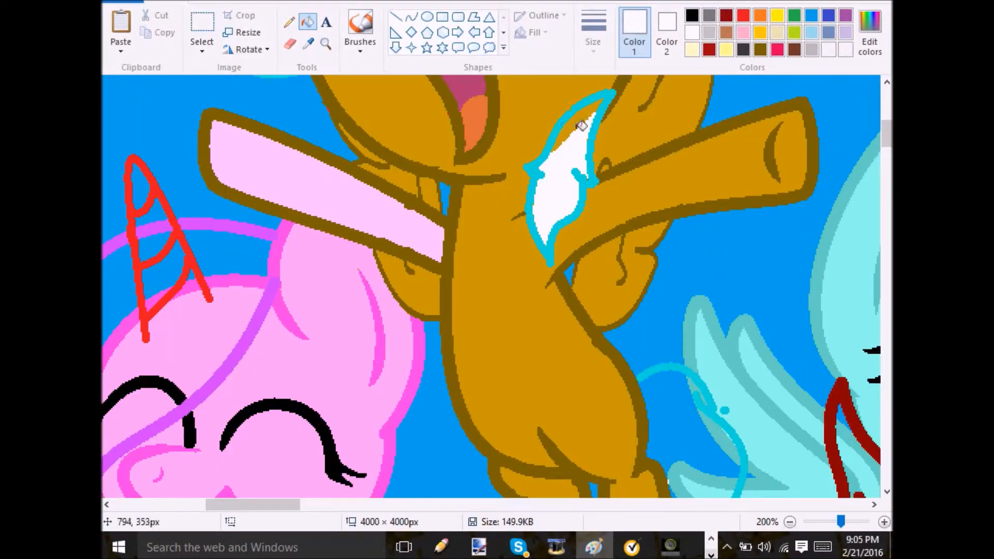
Step: Fill the brown pony's cyan tuft white and retouch the pink pony's leg outline
{"action": "scroll", "scroll_direction": "down", "scroll_amount": 3}
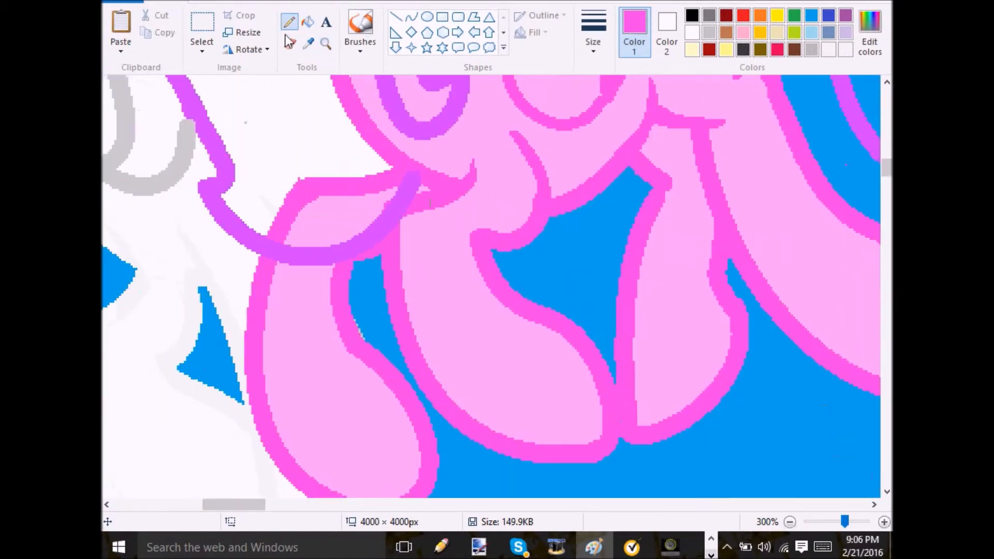
{"action": "left_click", "coordinate": [593, 28]}
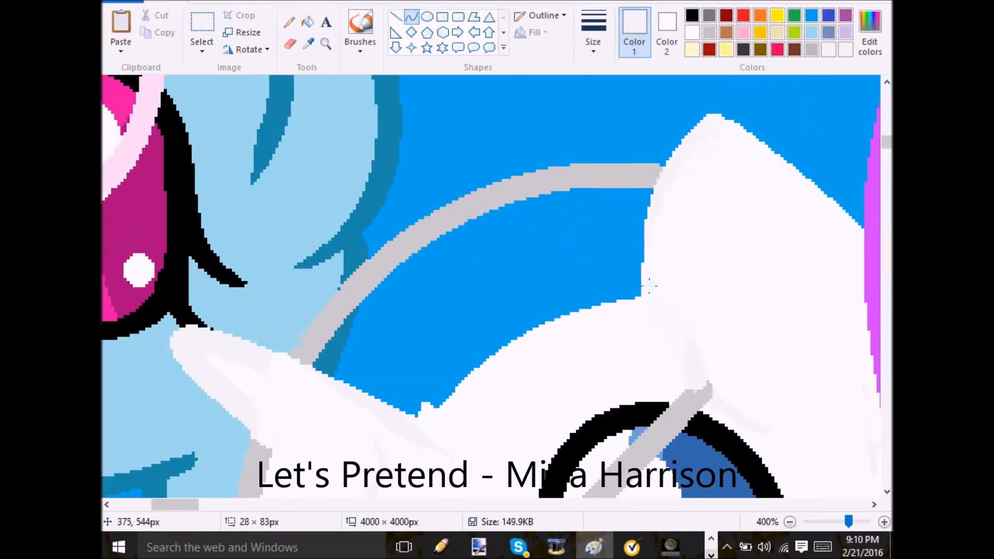
Step: Outline the white pony's mane brown, clean stray pink pixels, and fill the blue pony's mane pale pink
{"action": "left_click", "coordinate": [790, 522]}
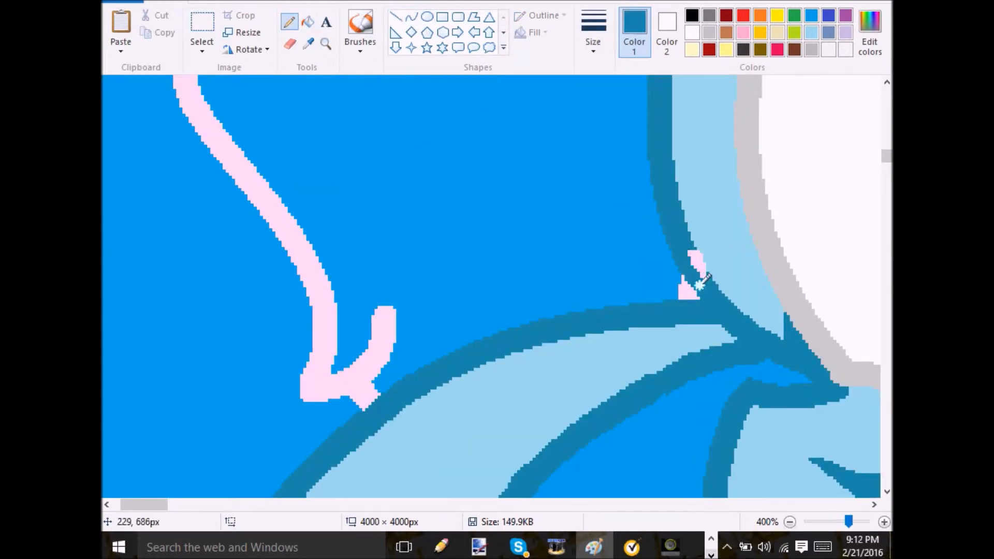
{"action": "left_click", "coordinate": [792, 522]}
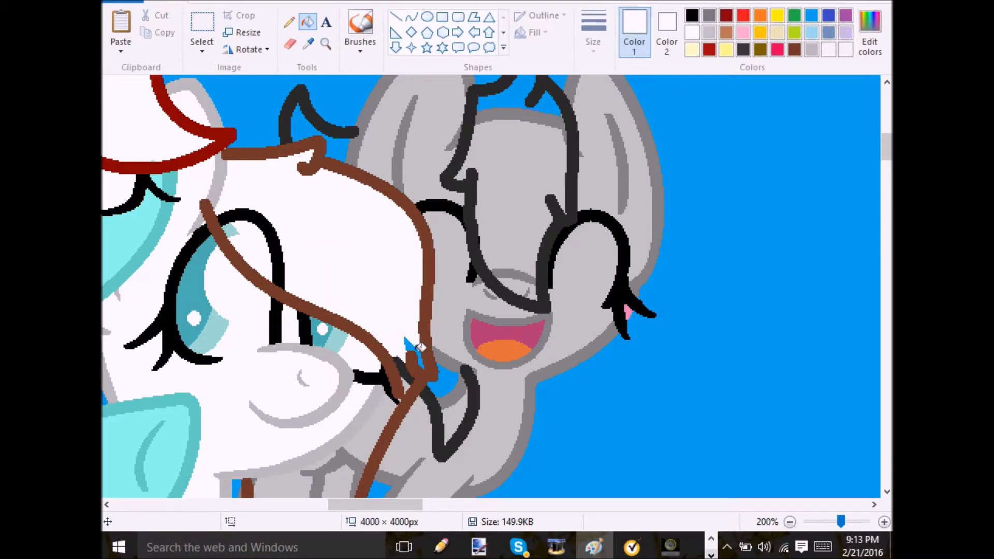
{"action": "scroll", "scroll_direction": "down", "scroll_amount": 3}
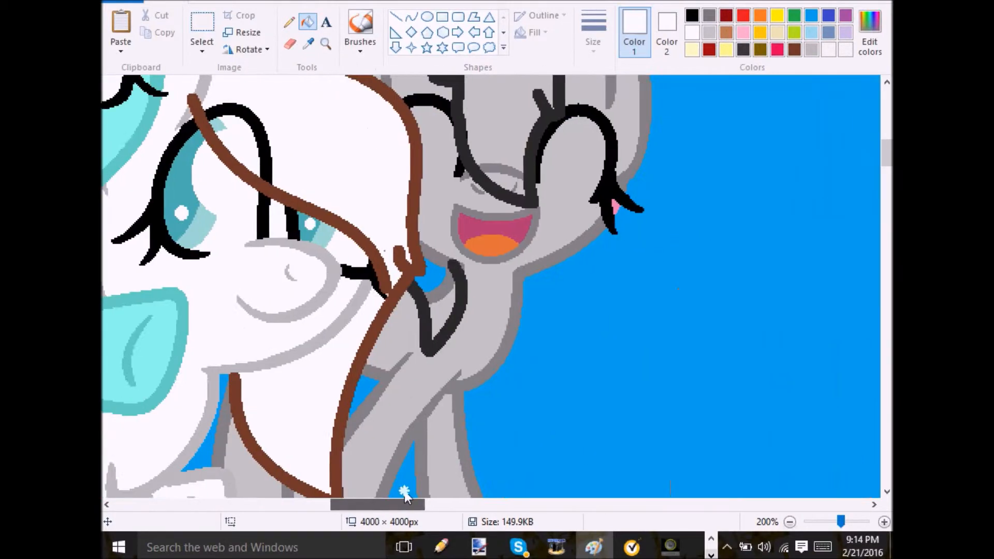
{"action": "scroll", "scroll_direction": "down", "scroll_amount": 3}
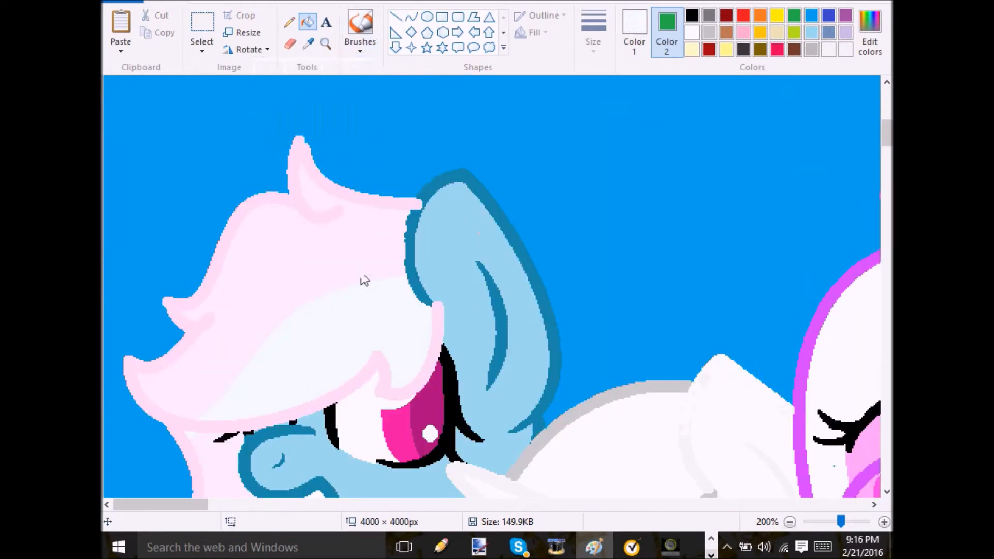
Step: Airbrush pale pink shading on the blue pony's mane and fill the pink pony's horn pale pink
{"action": "left_click", "coordinate": [361, 28]}
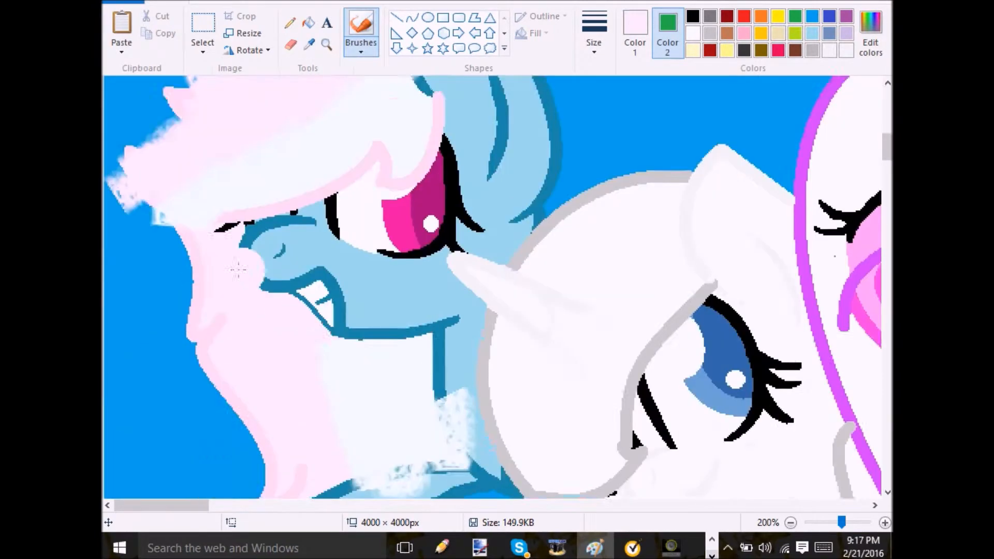
{"action": "left_click", "coordinate": [885, 523]}
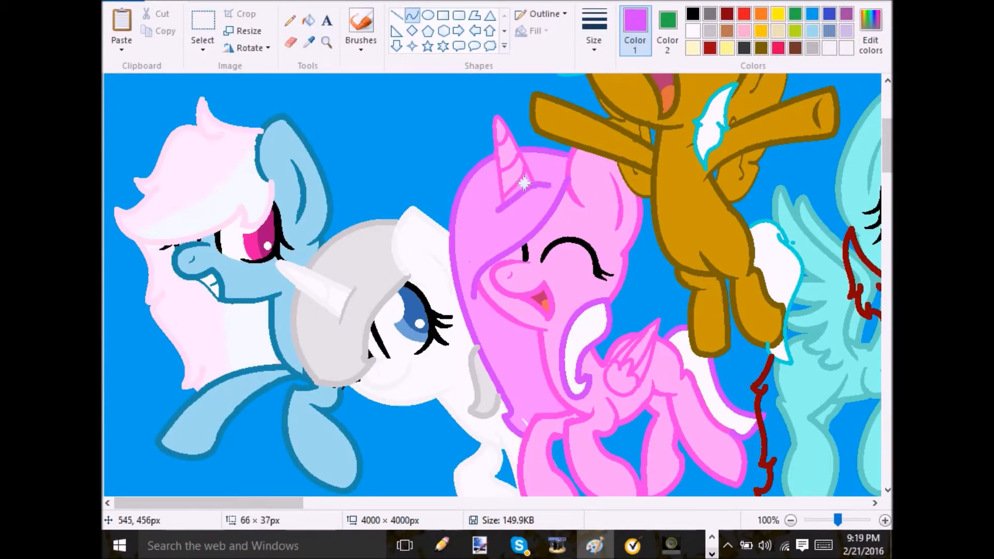
{"action": "mouse_move", "coordinate": [513, 210]}
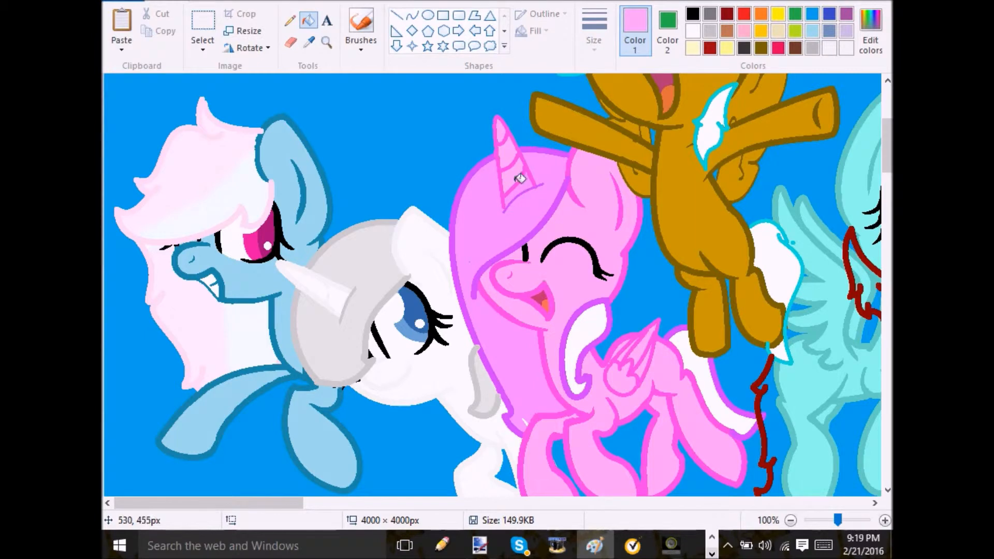
{"action": "left_click", "coordinate": [794, 520]}
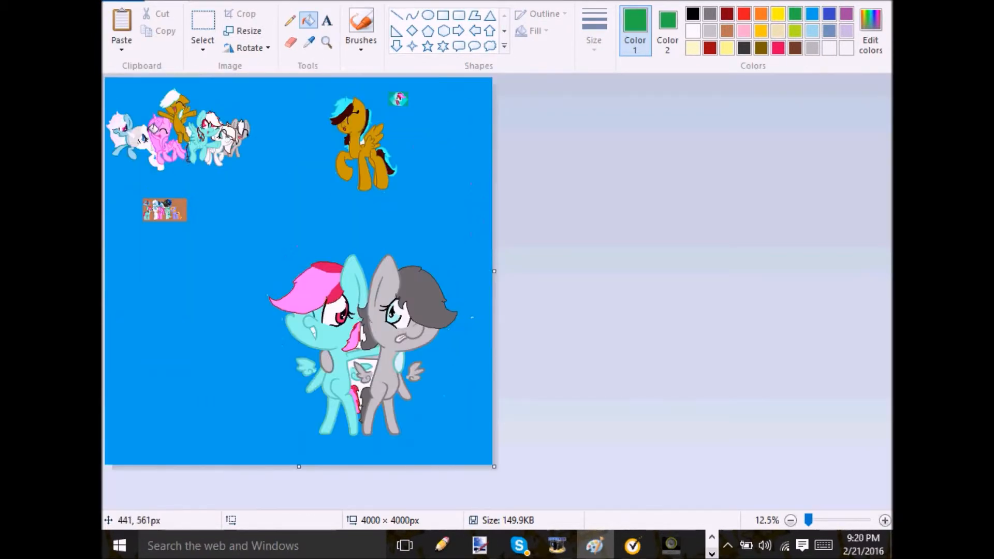
Step: Zoom to 300% and fill the streak inside the brown pony's tuft dark brown
{"action": "left_click", "coordinate": [885, 520]}
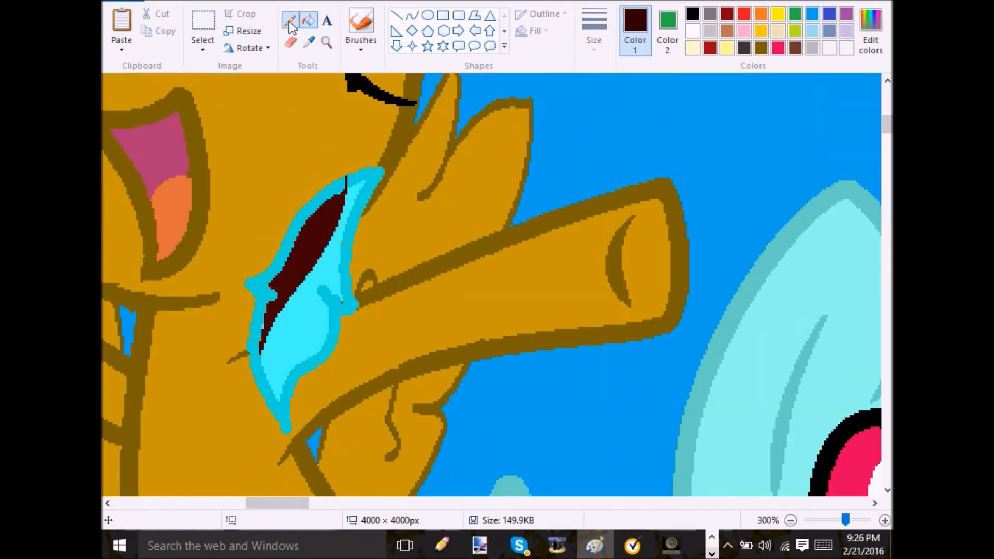
Step: Streak the pony's mane pink, fill the white pony's mane light brown, and crop to the group
{"action": "left_click", "coordinate": [884, 520]}
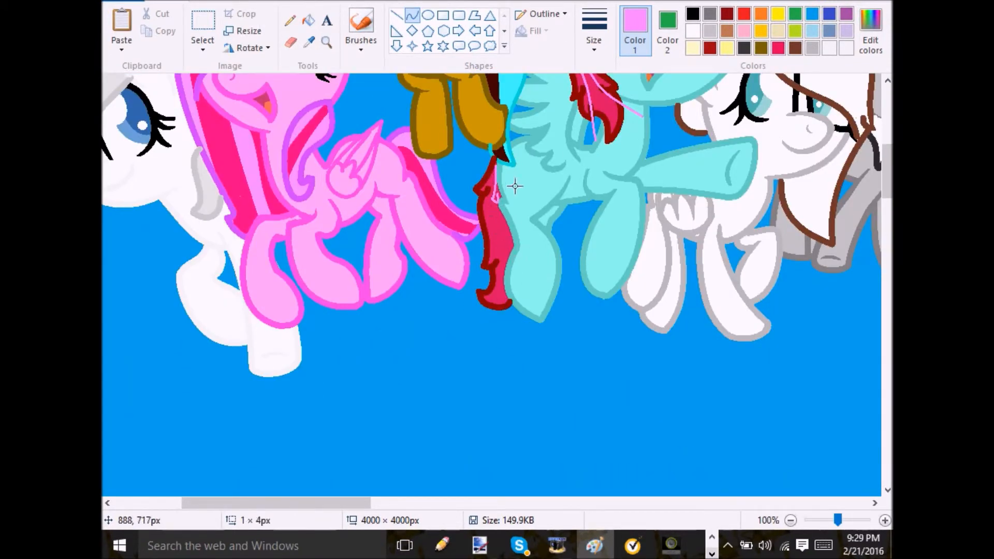
{"action": "left_click_drag", "start_coordinate": [494, 190], "coordinate": [501, 298]}
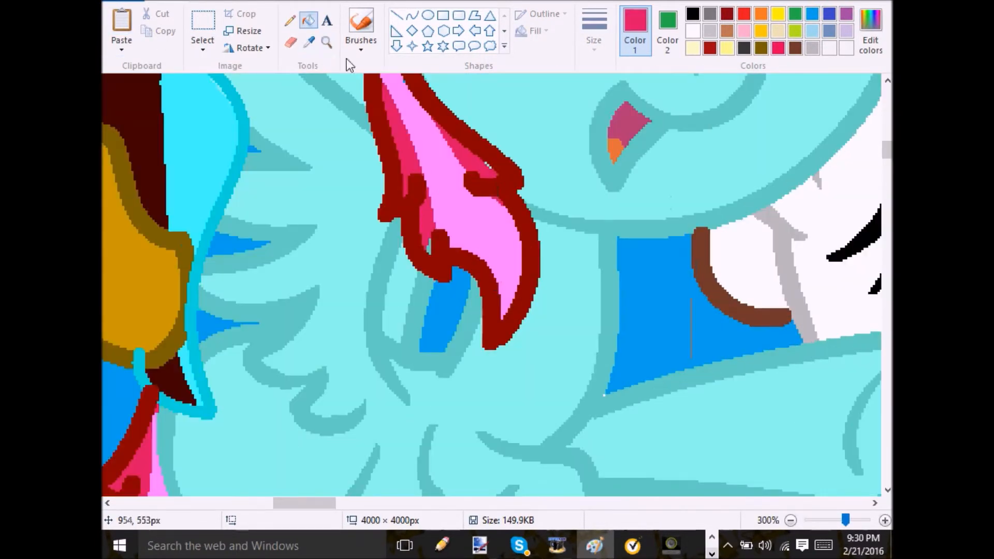
{"action": "type", "text": "GRA"}
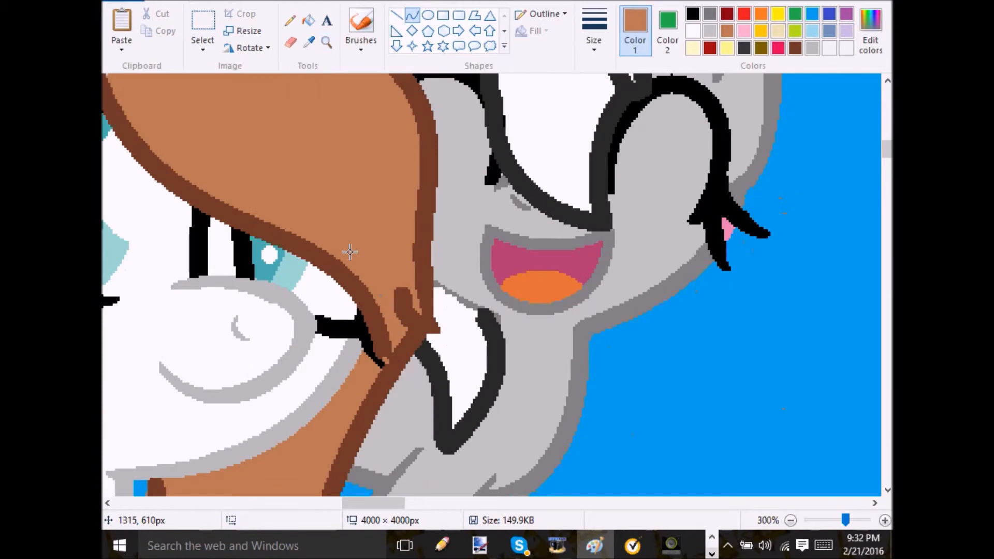
{"action": "left_click", "coordinate": [792, 520]}
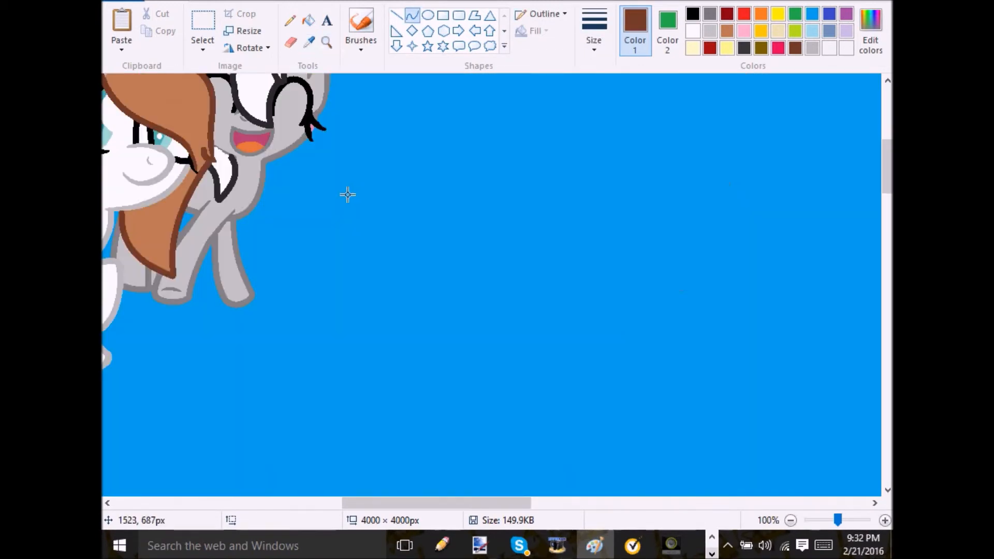
{"action": "left_click", "coordinate": [324, 39]}
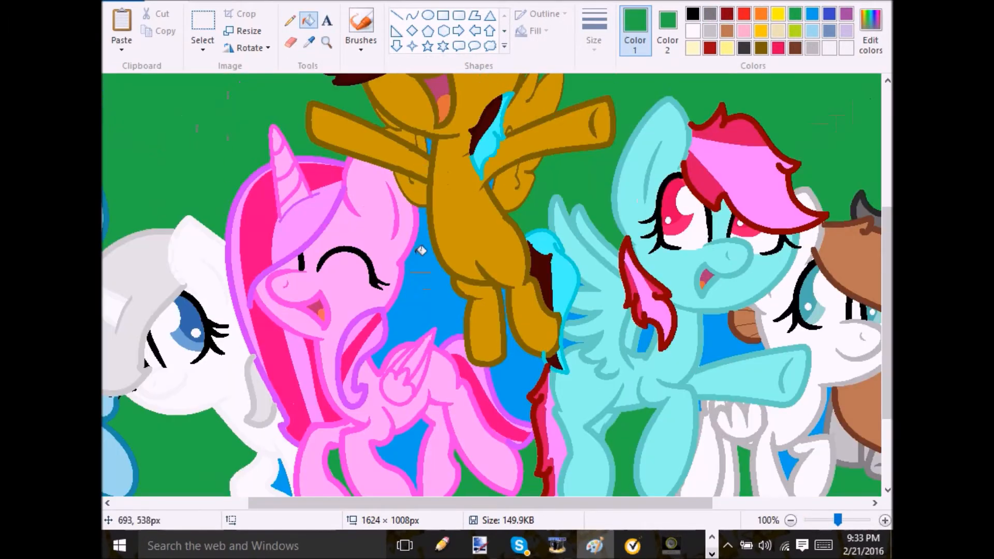
Step: Fill the leftover blue gaps green and paint a red stripe along the top
{"action": "scroll", "scroll_direction": "right", "scroll_amount": 3}
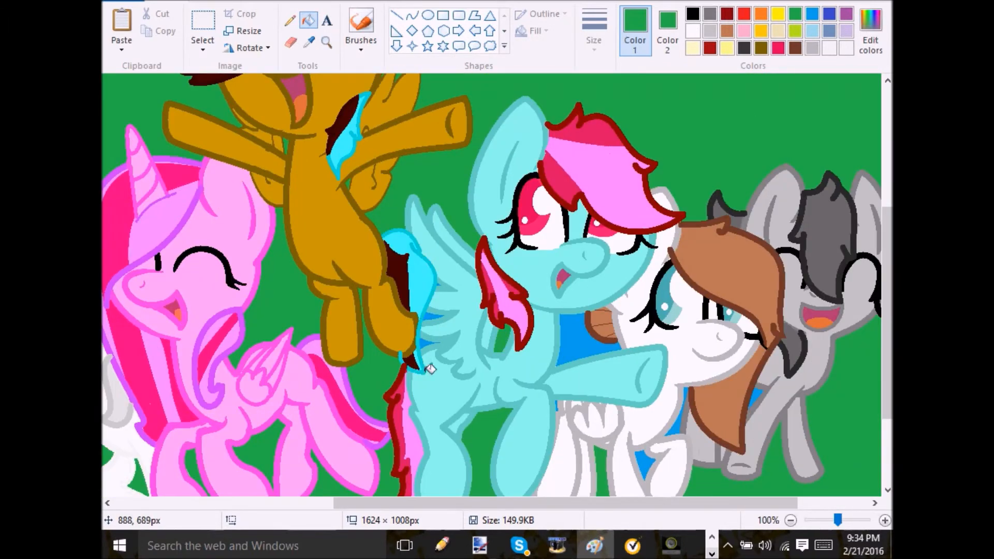
{"action": "left_click", "coordinate": [794, 521]}
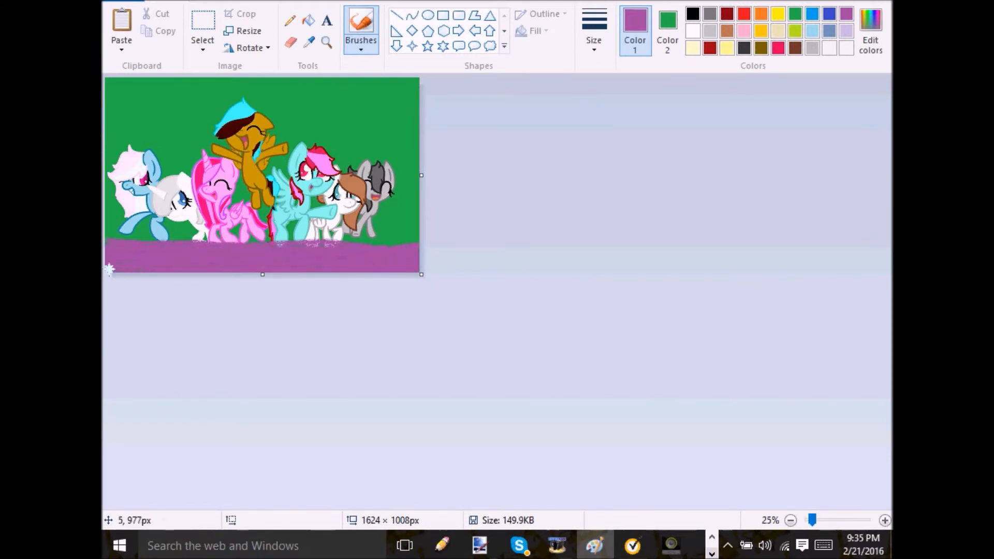
{"action": "left_click", "coordinate": [361, 29]}
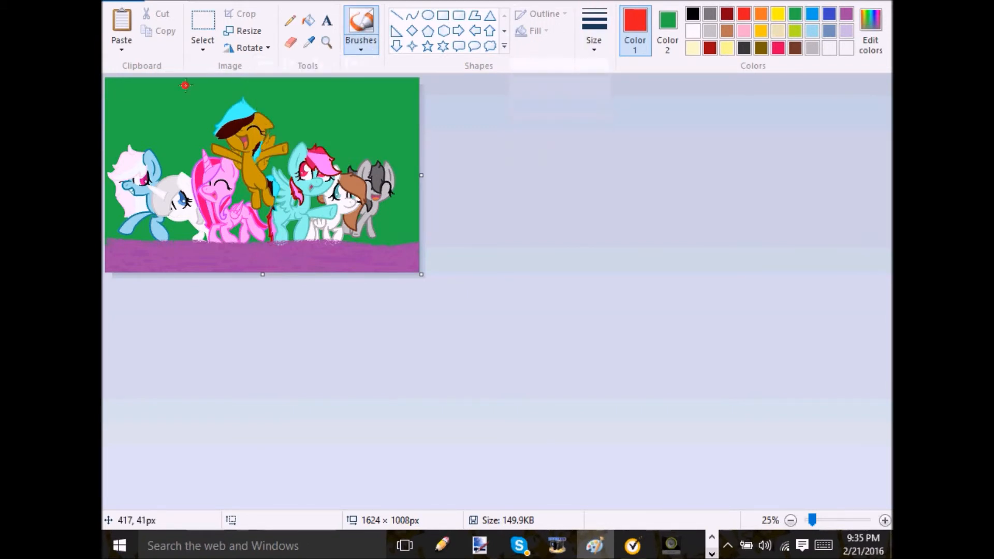
{"action": "left_click", "coordinate": [361, 29]}
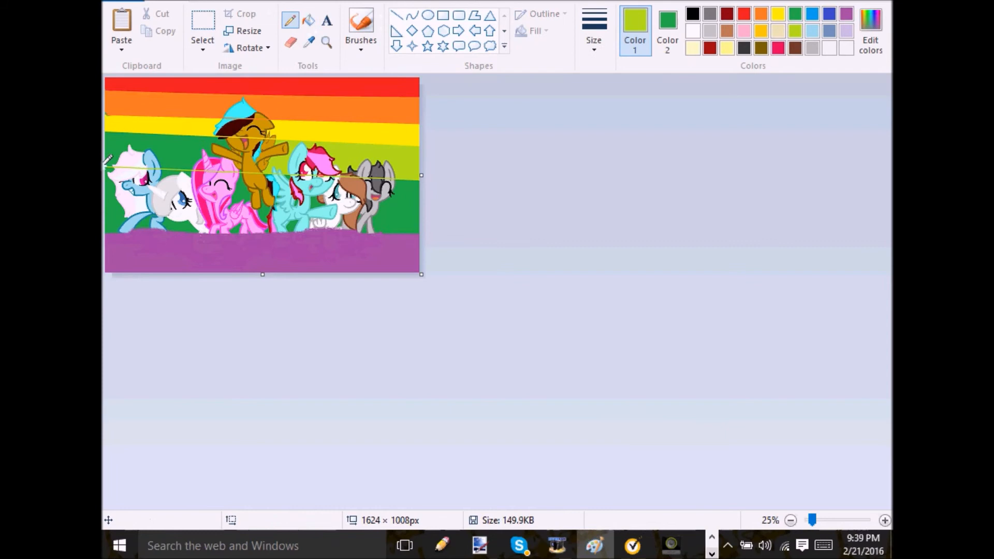
Step: Add the caption 'Oh we'll meet again' across the top and zoom in on the picture
{"action": "left_click", "coordinate": [325, 20]}
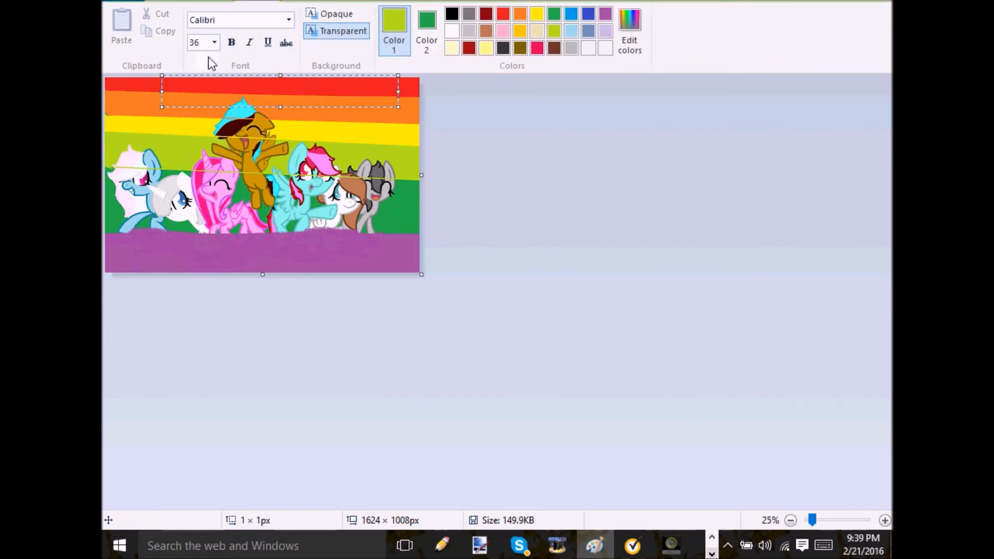
{"action": "type", "text": "Oh we'll meet again"}
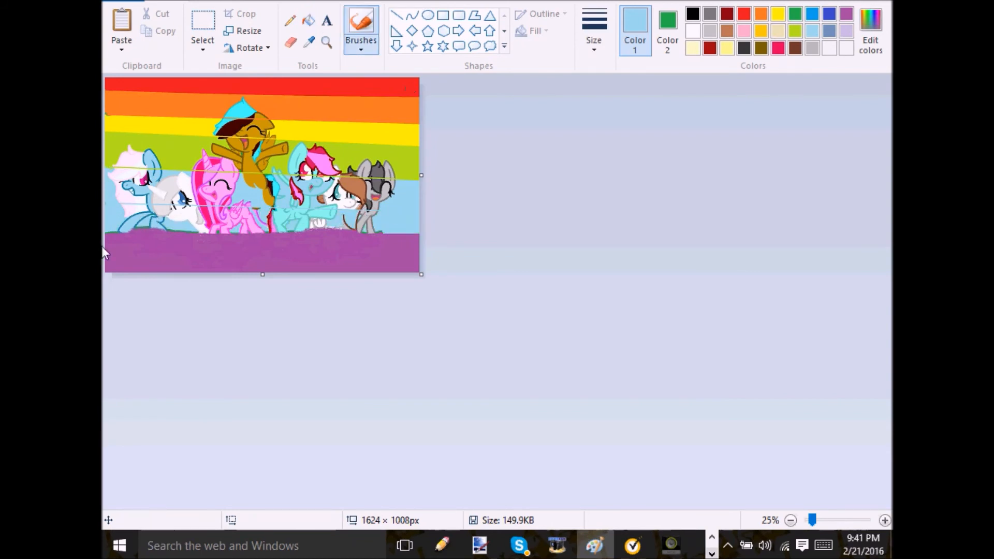
{"action": "left_click", "coordinate": [885, 521]}
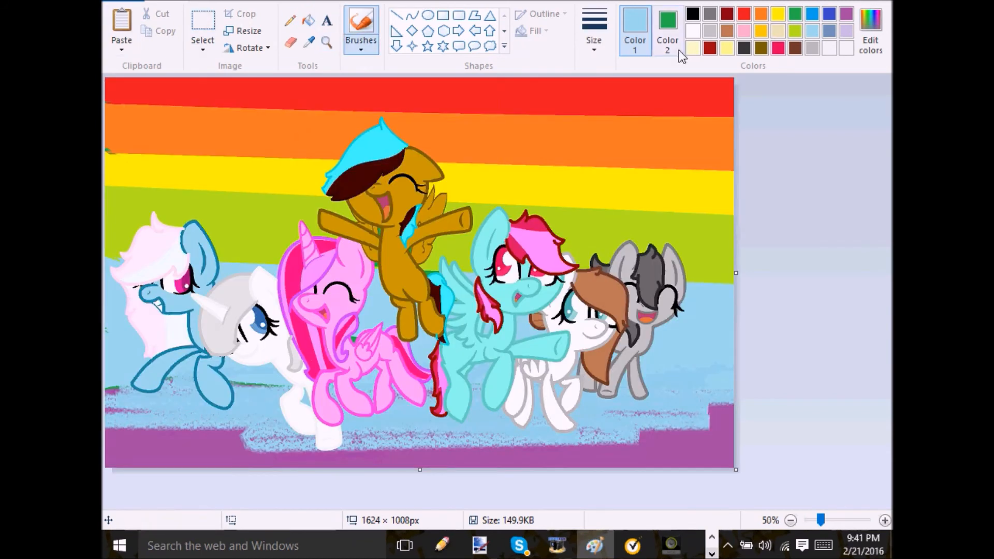